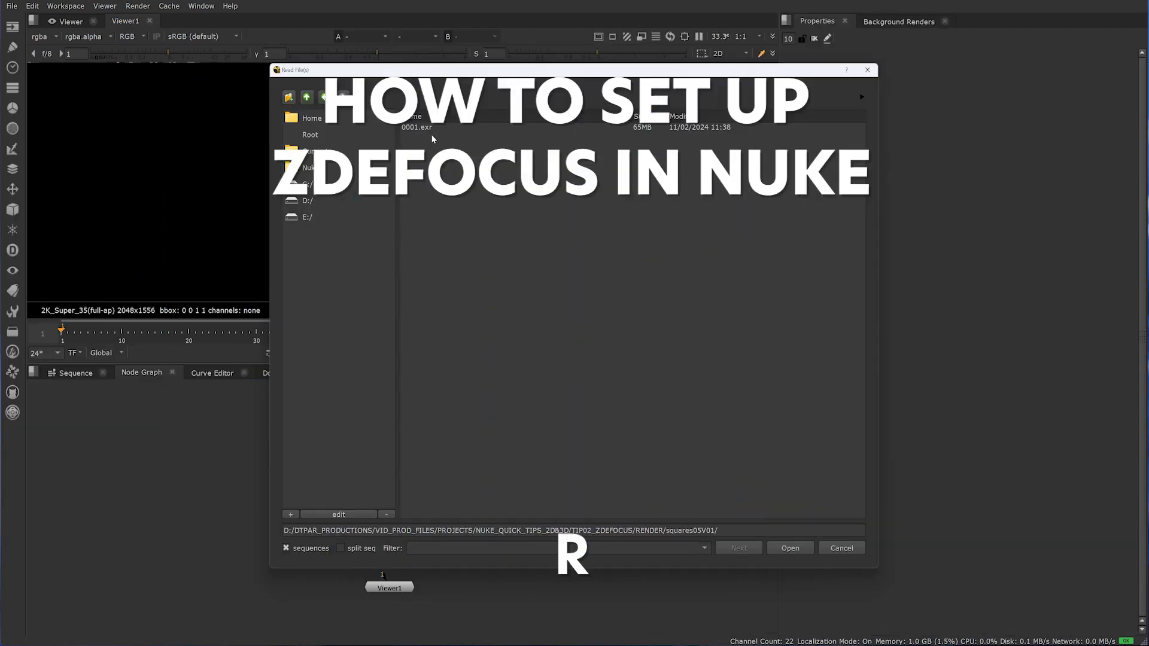
Read in 0001.exr and add a Shuffle node set to ViewLayer_Combined.
left_click(789, 547)
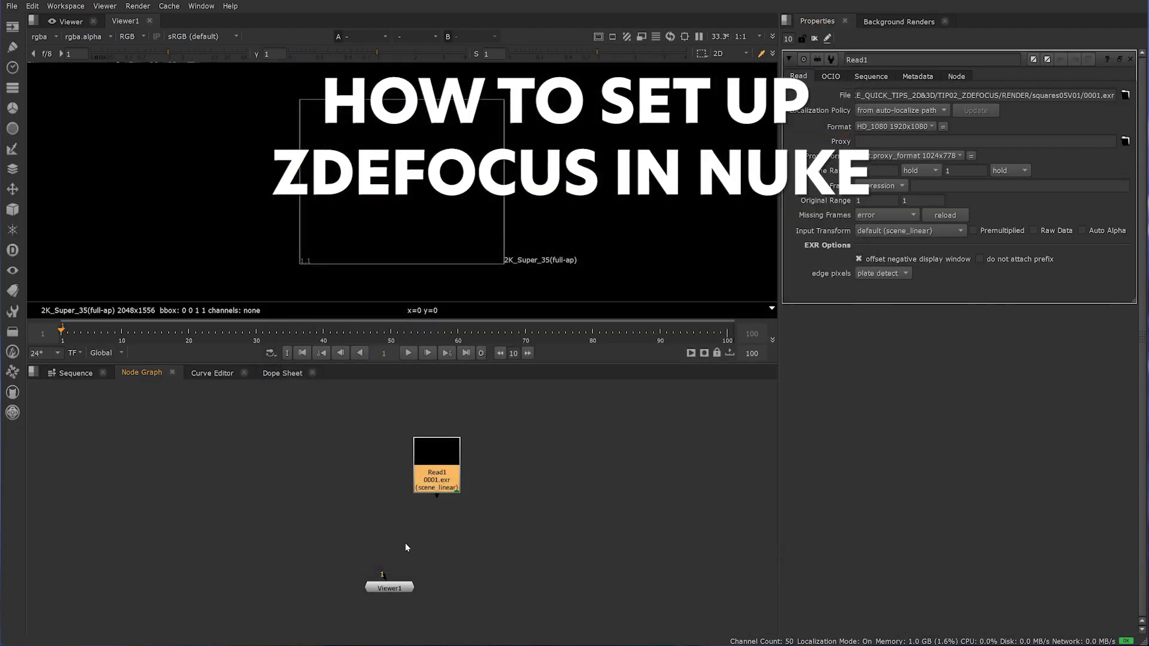
key("Tab")
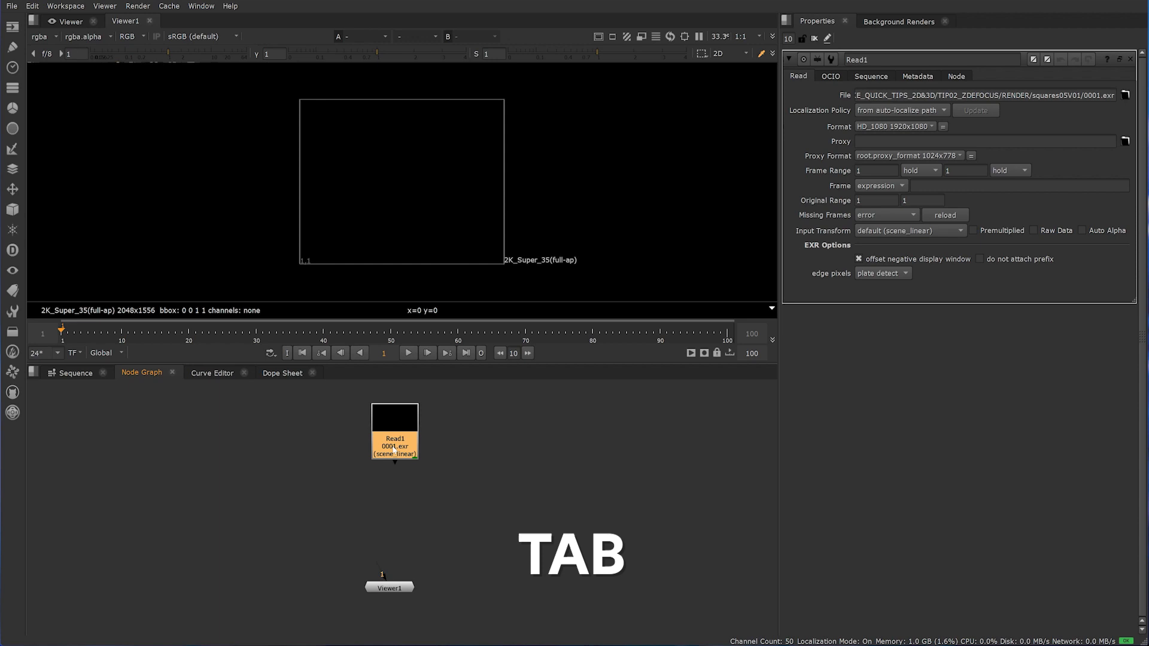
type("shu")
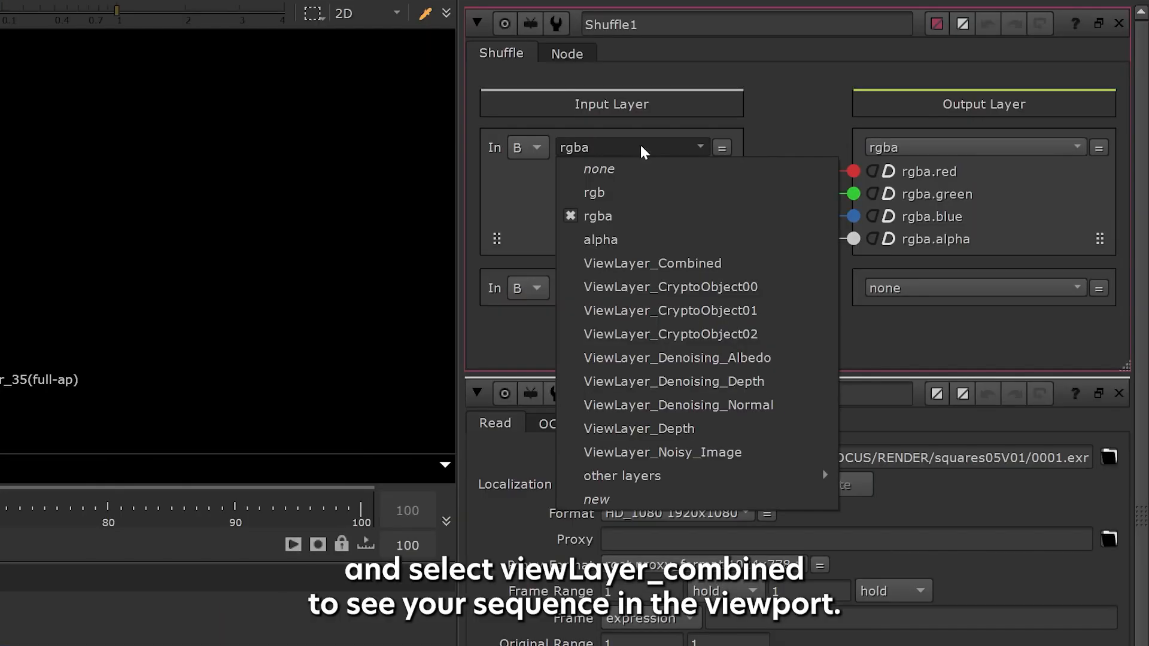
left_click(651, 264)
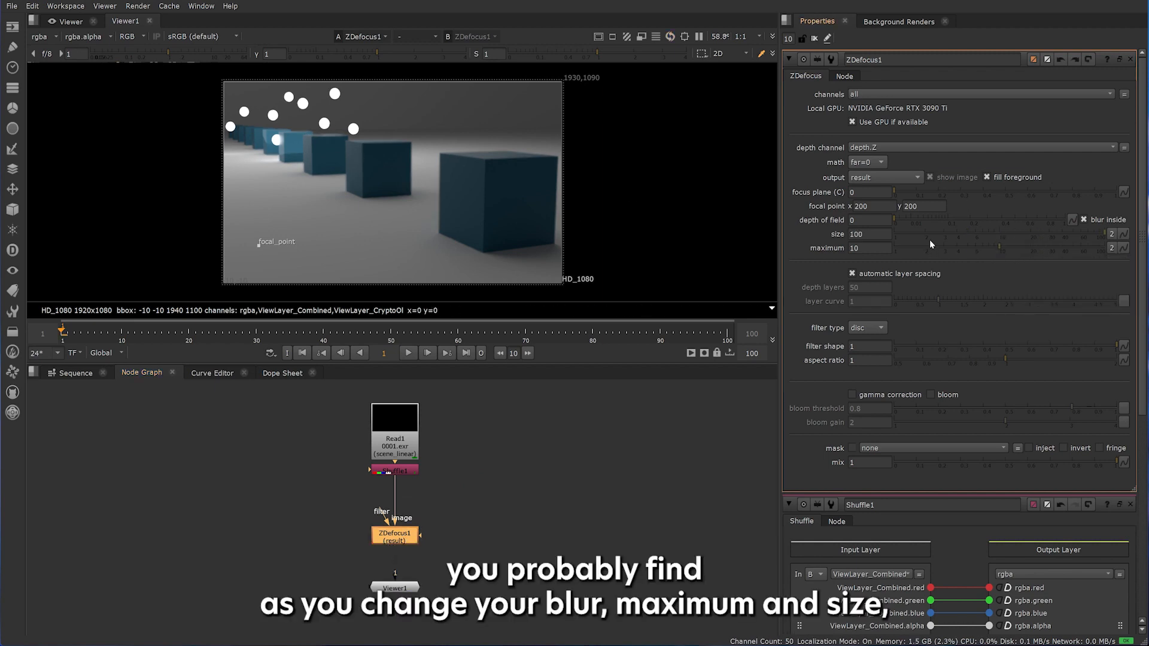
Set ZDefocus depth math to depth, trying direct, using ViewLayer_Depth.Z.
type("100")
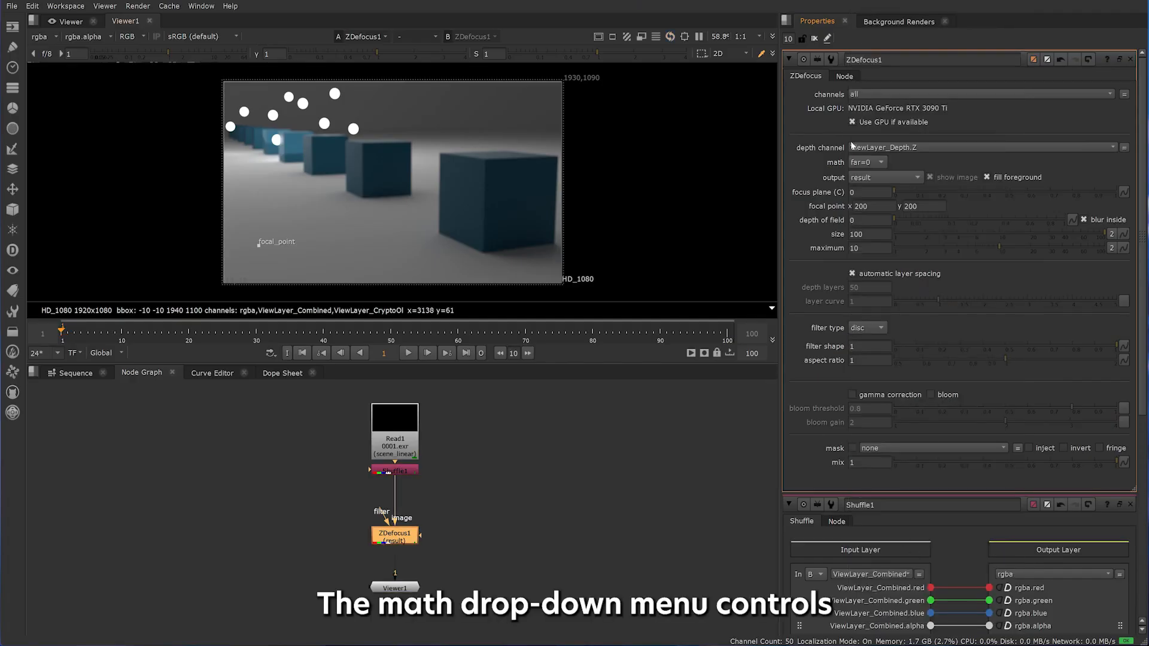
left_click(867, 162)
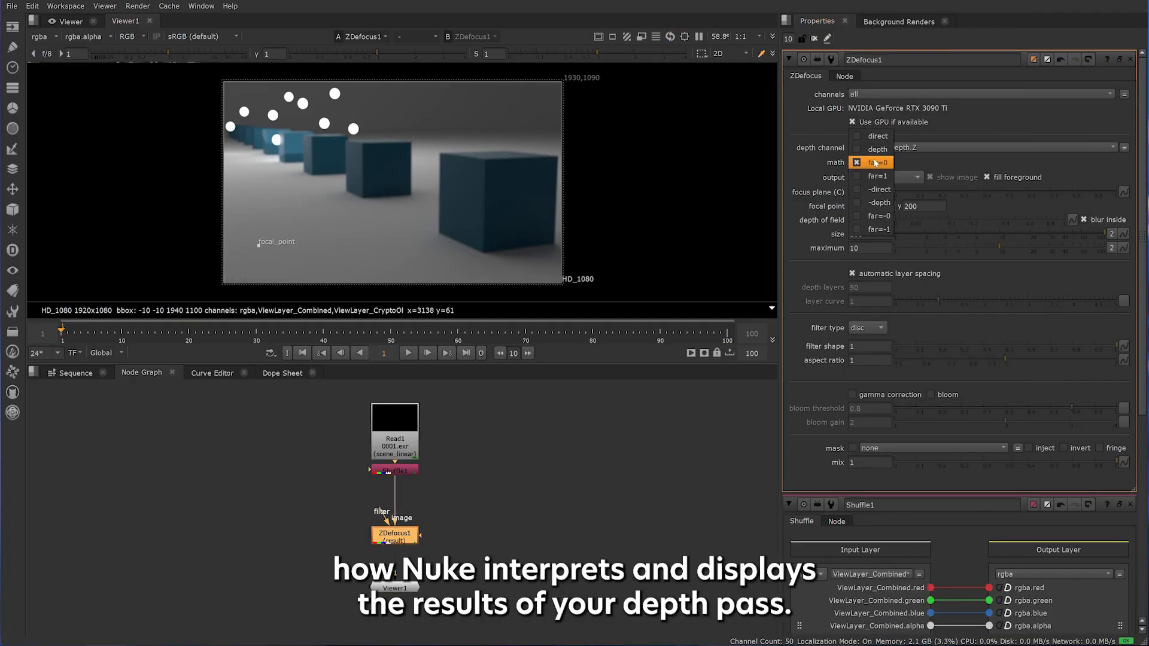
left_click(879, 203)
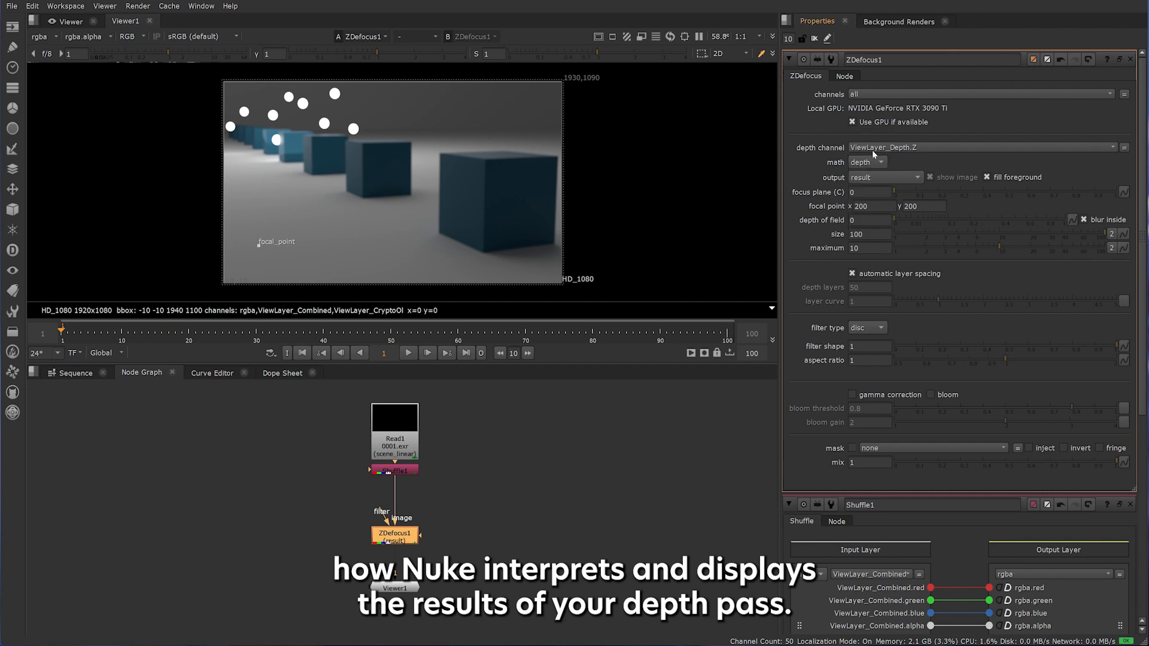
left_click(866, 163)
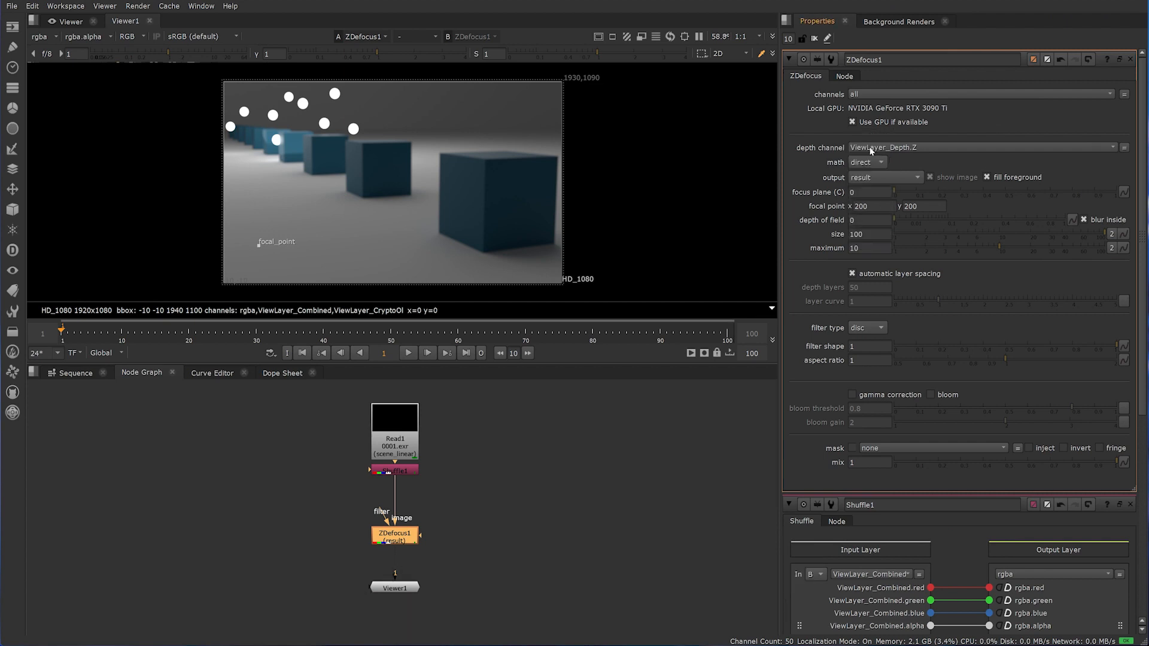
left_click(866, 162)
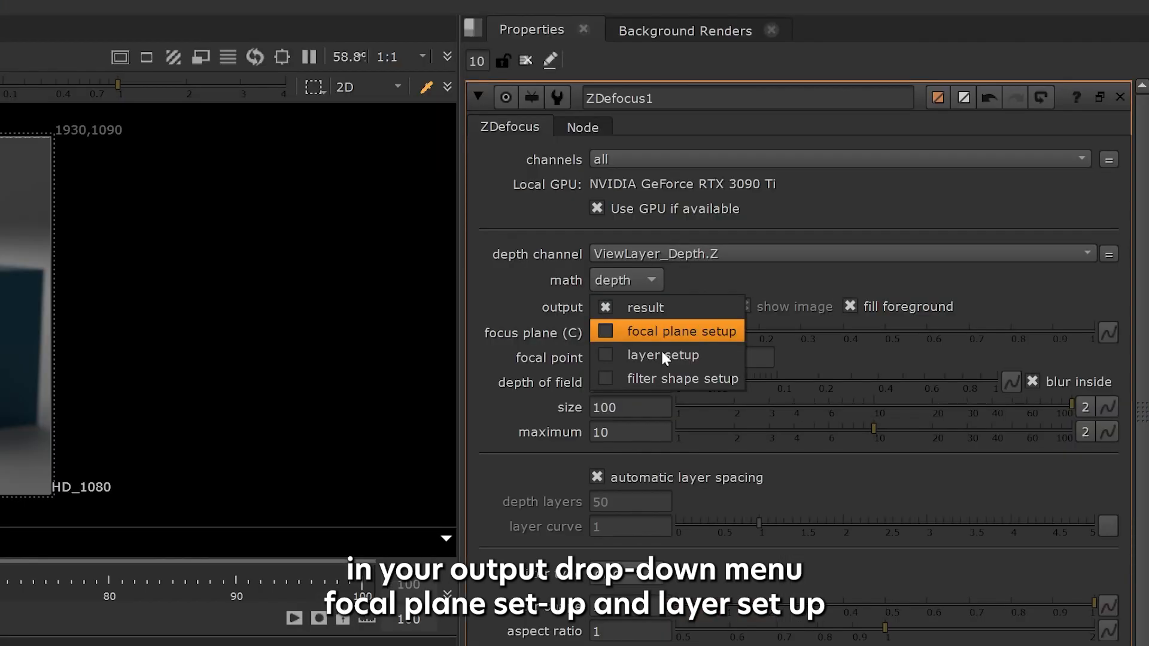
mouse_move(662, 355)
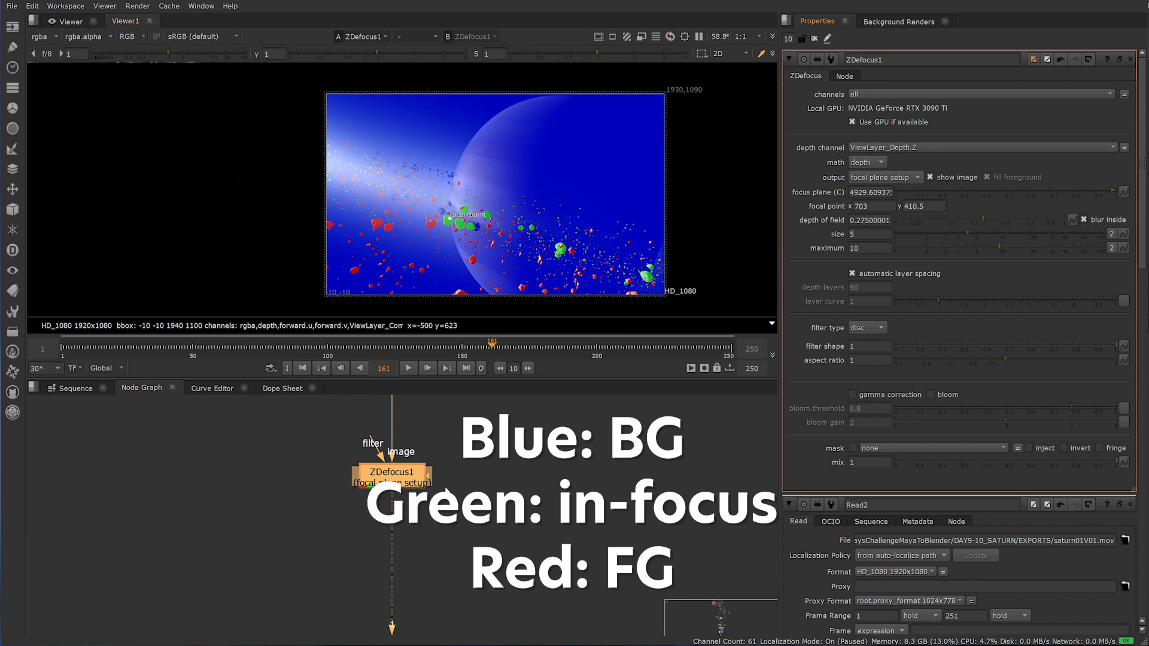
mouse_move(864, 246)
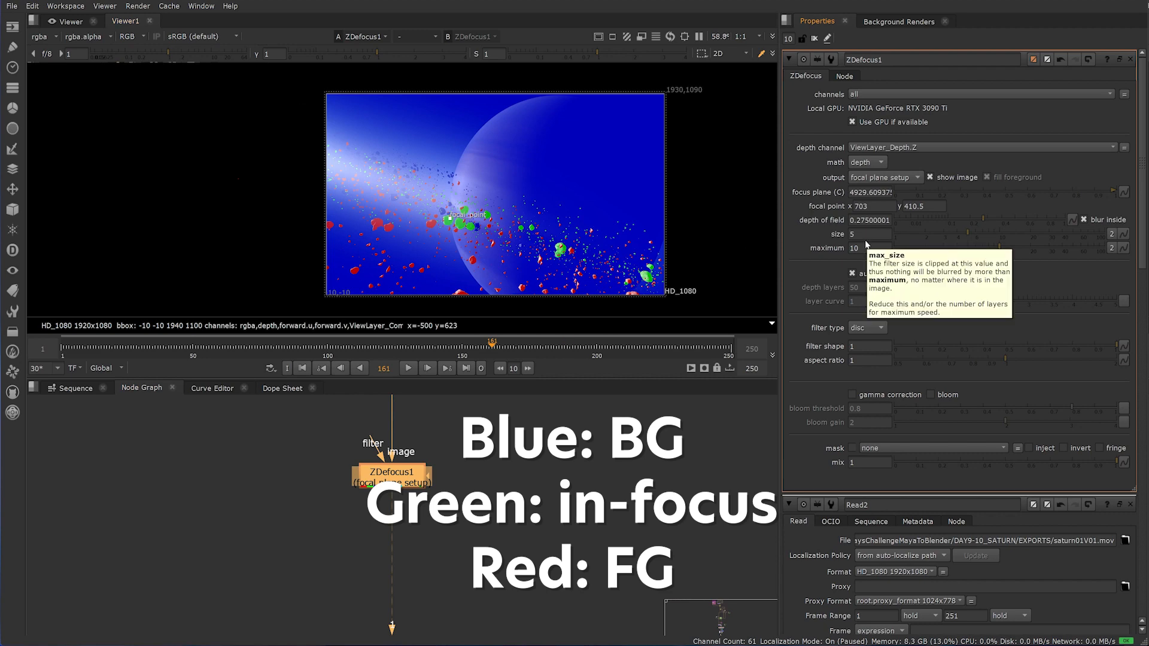
Set the ZDefocus output to focal plane setup with show image enabled.
left_click(883, 177)
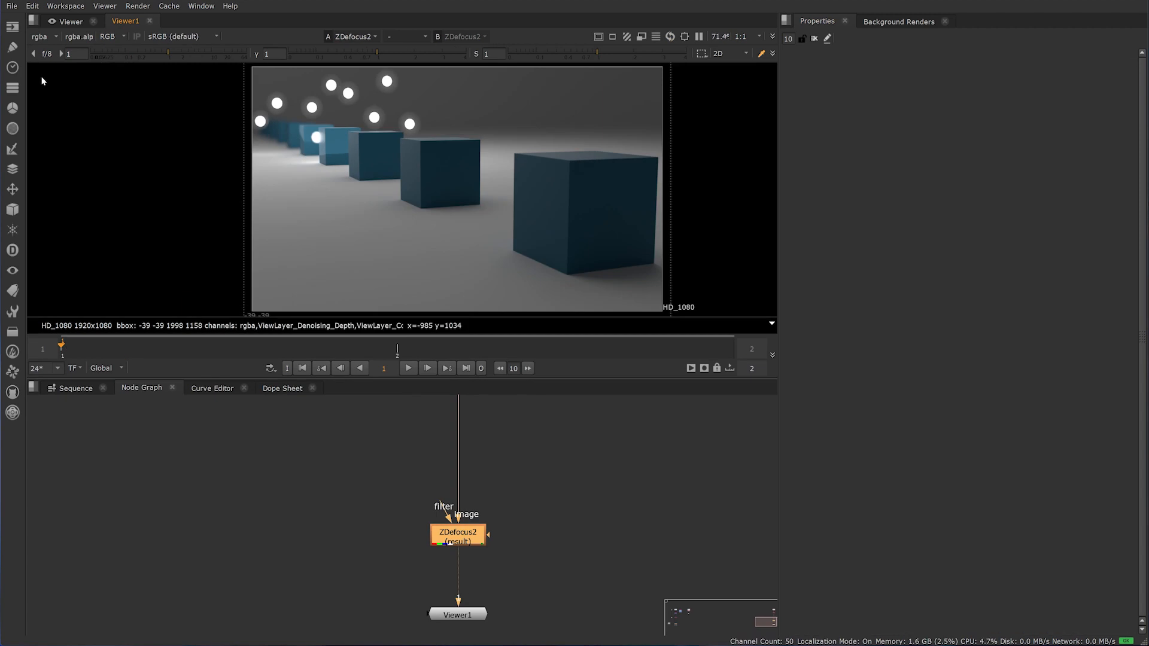
Switch the viewer's channel layer to ViewLayer_Depth.
left_click(40, 36)
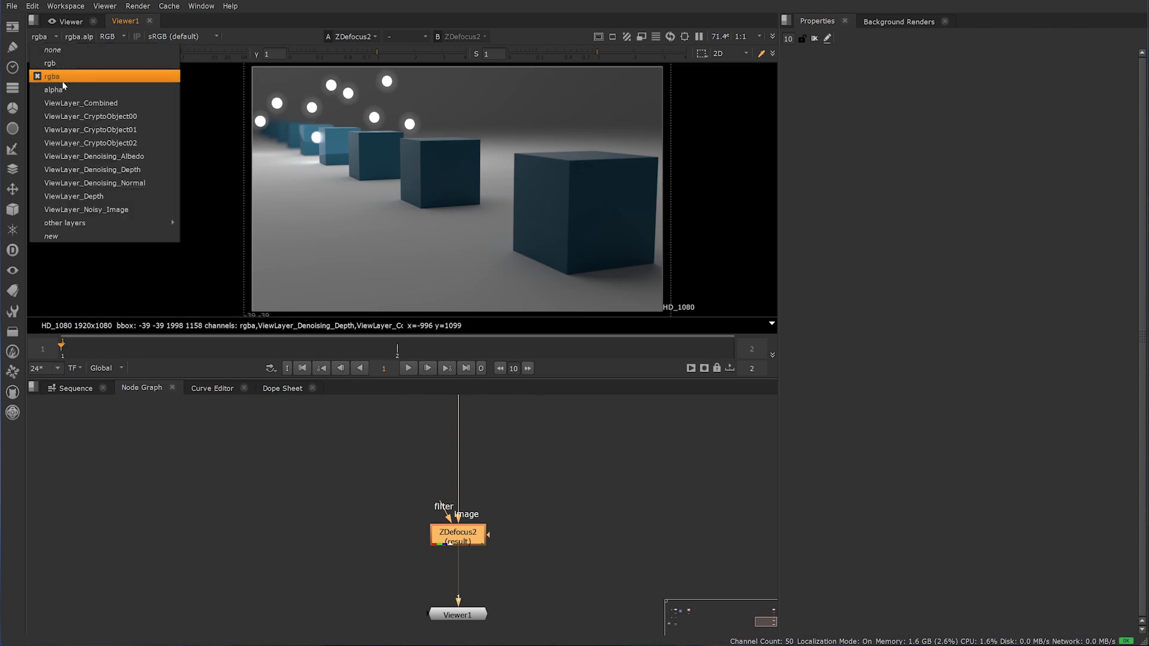
mouse_move(73, 195)
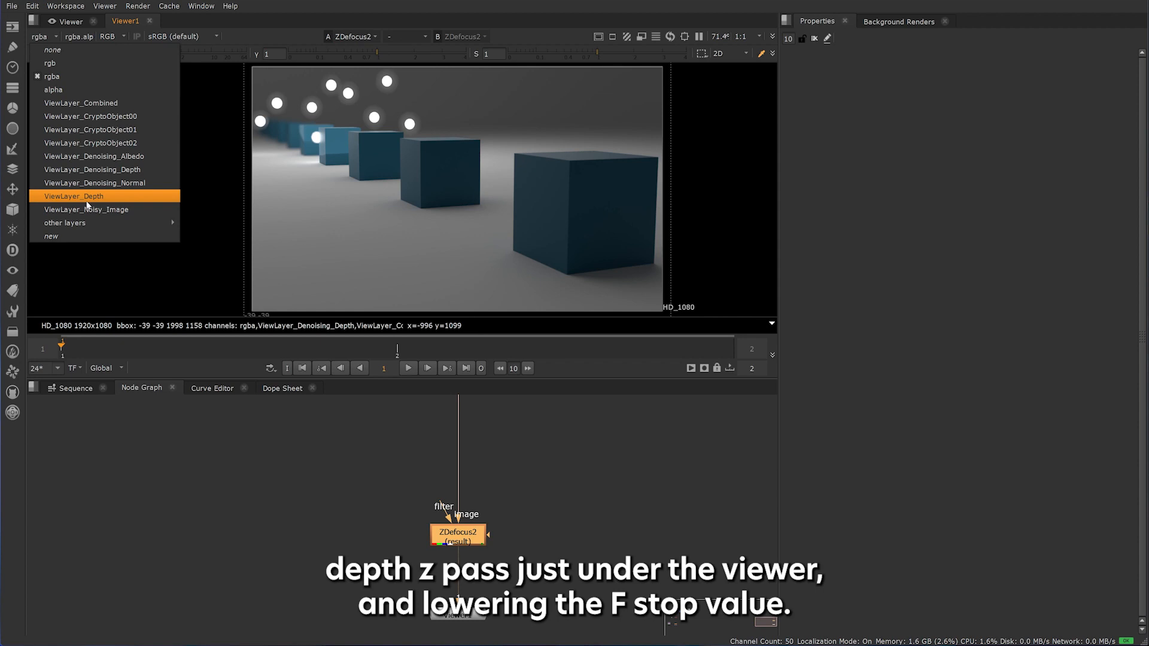
left_click(73, 196)
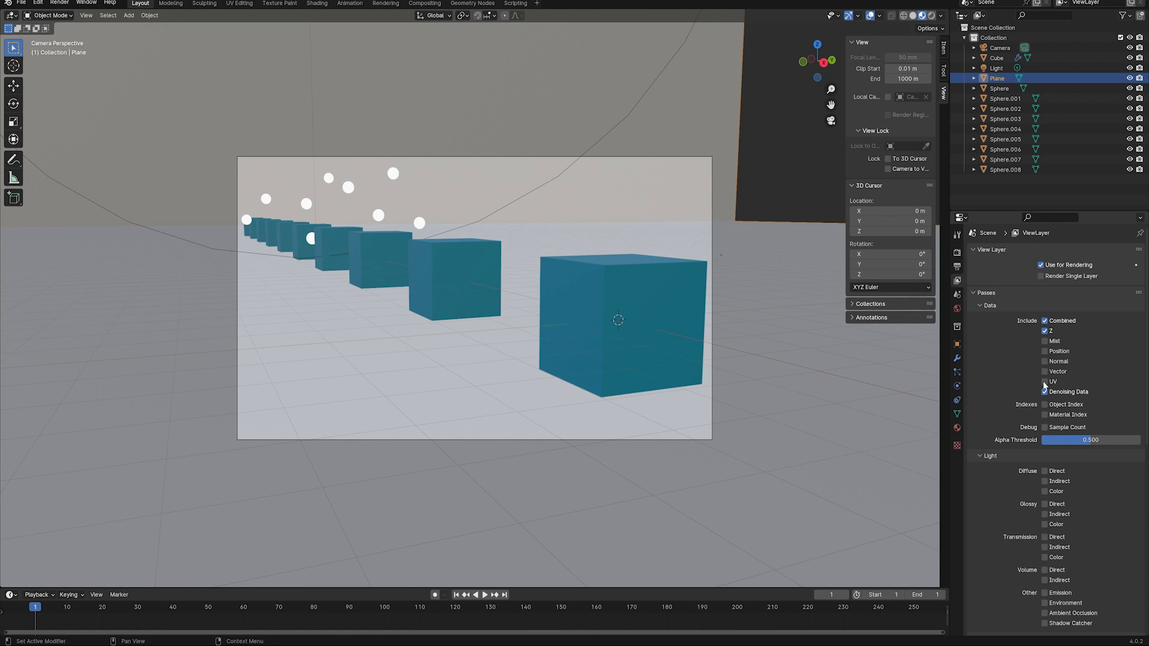
mouse_move(1043, 331)
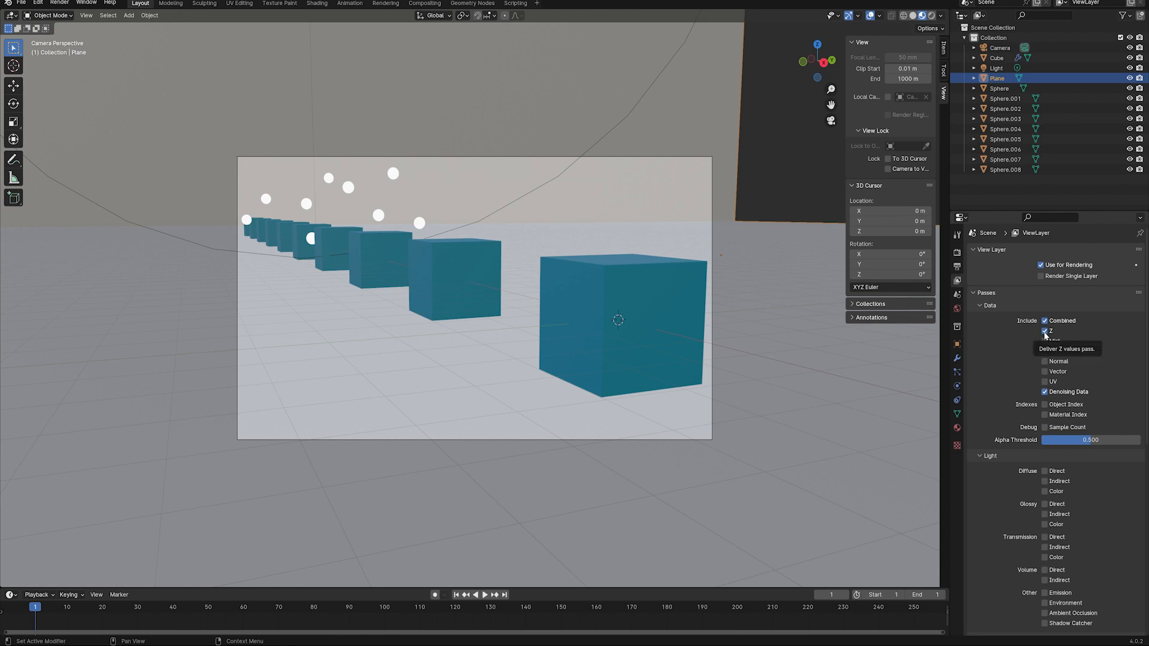
Set the render engine to EEVEE and enable the Z depth pass.
scroll("down", 3)
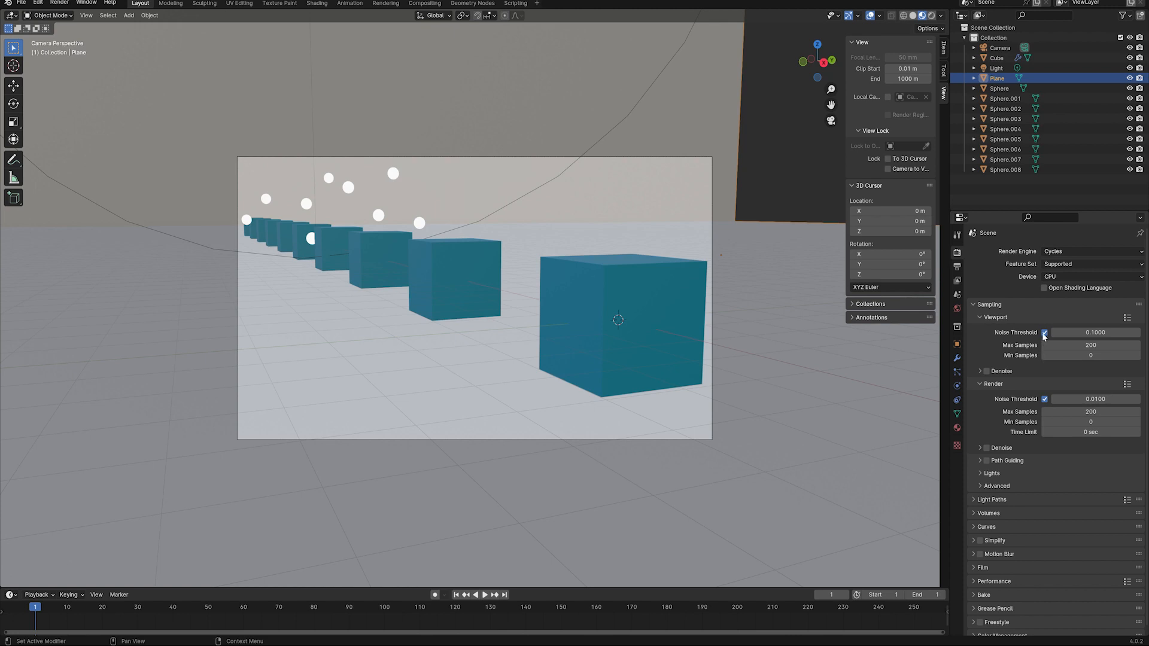
left_click(1044, 332)
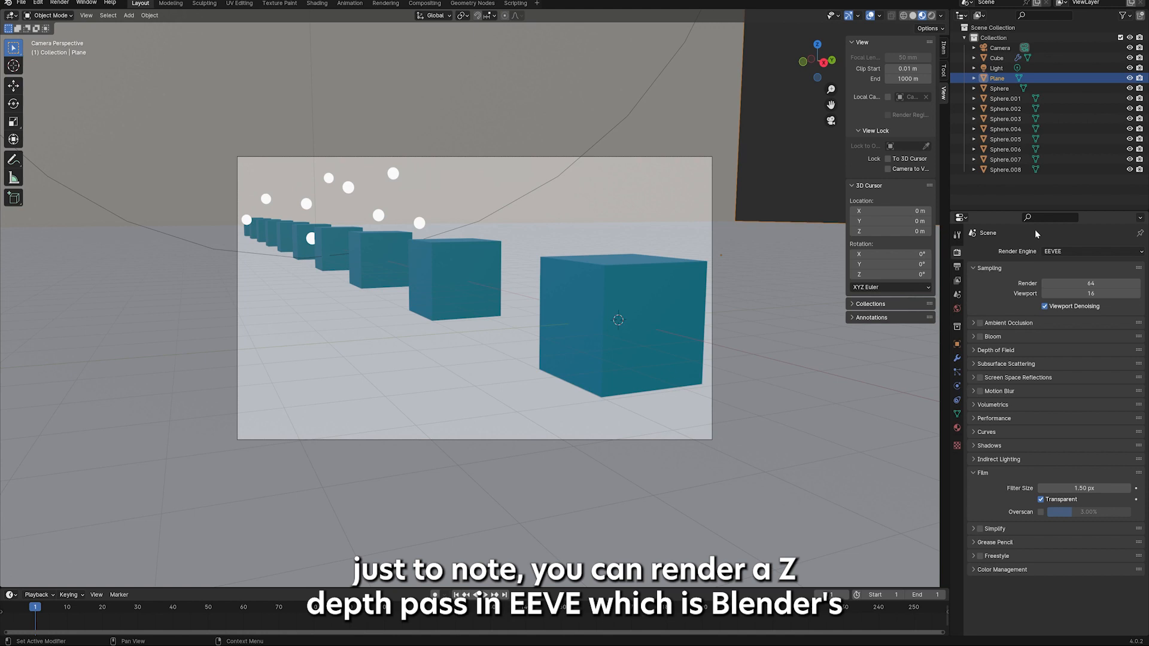
left_click(956, 270)
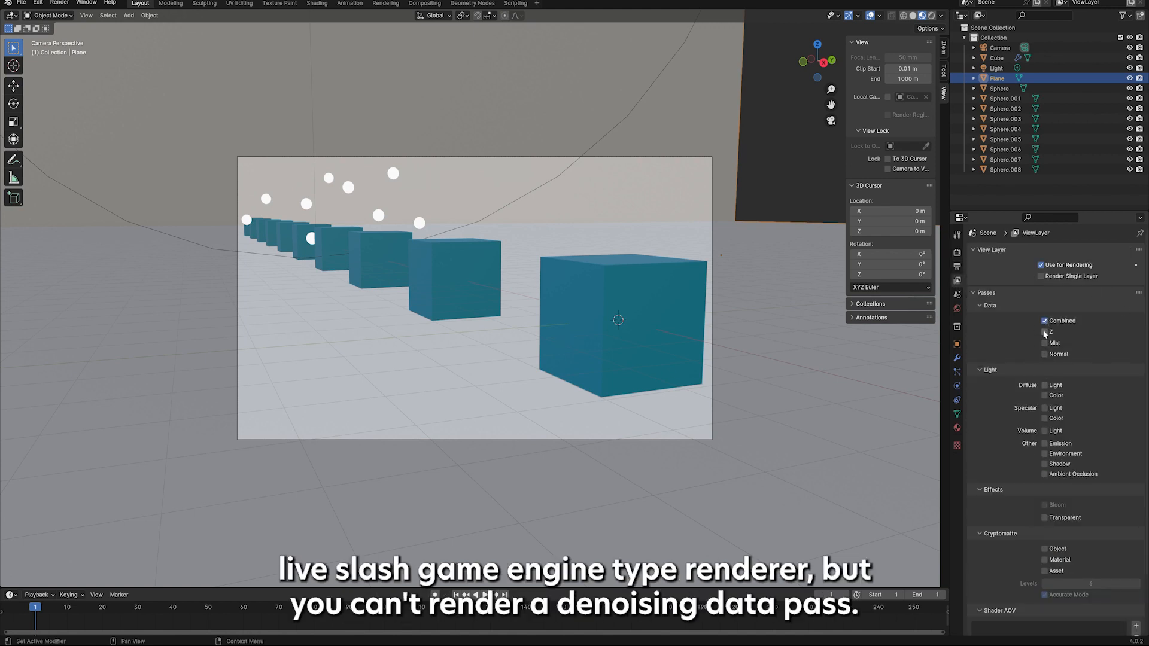
left_click(1044, 332)
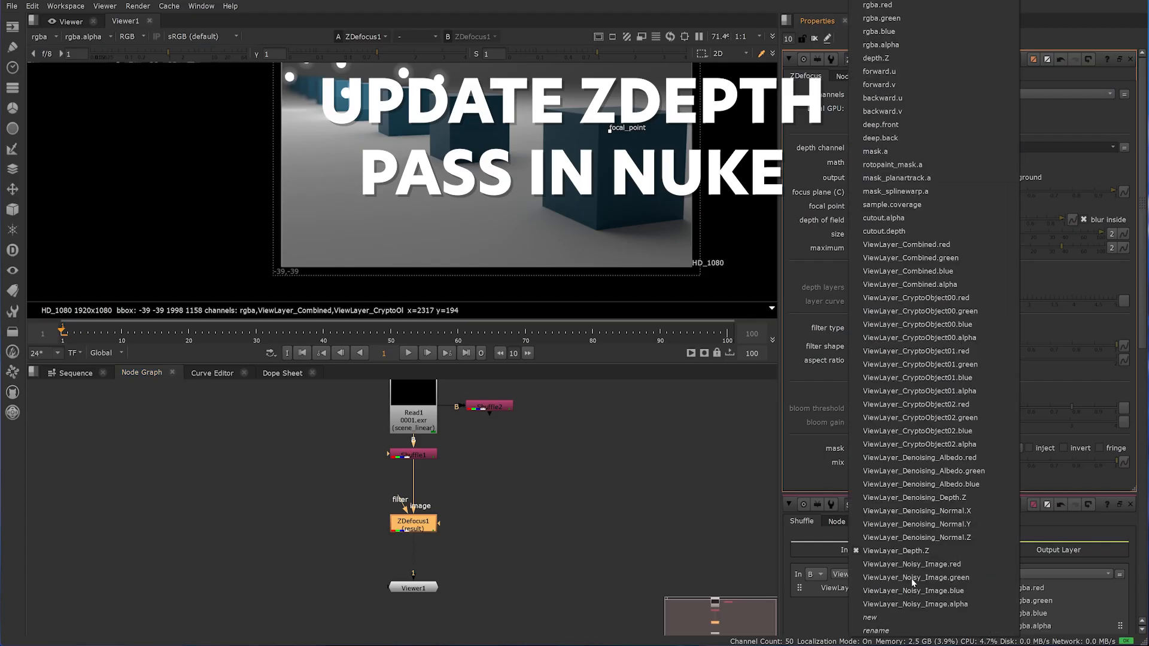
Pick the newly rendered depth Z channel as the ZDefocus depth channel.
left_click(915, 497)
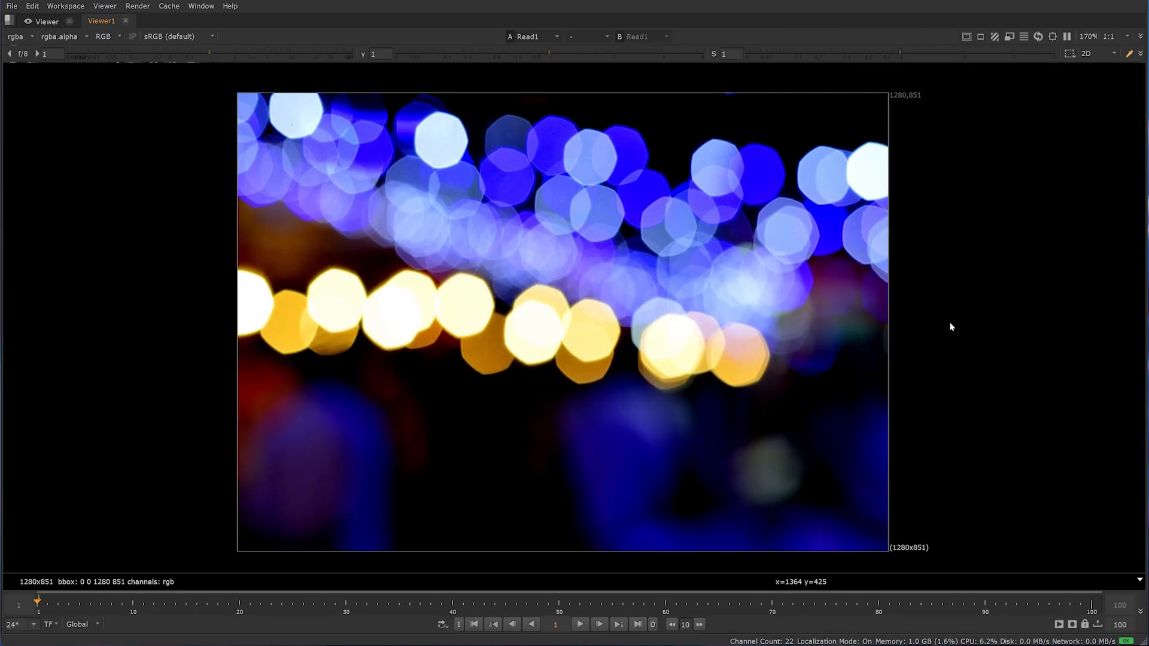
Show the bokeh reference photo from its Read node in Viewer1.
left_click(529, 37)
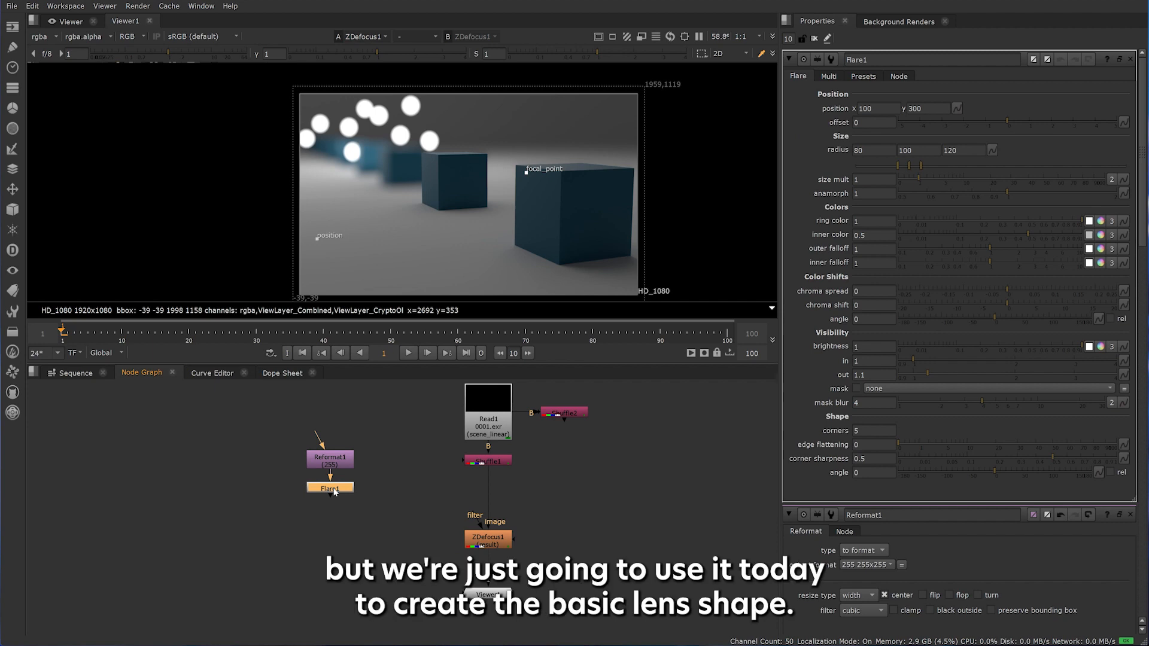
Give Flare1 6 corners, corner sharpness 0.99 and edge flattening 0.75.
left_click(330, 488)
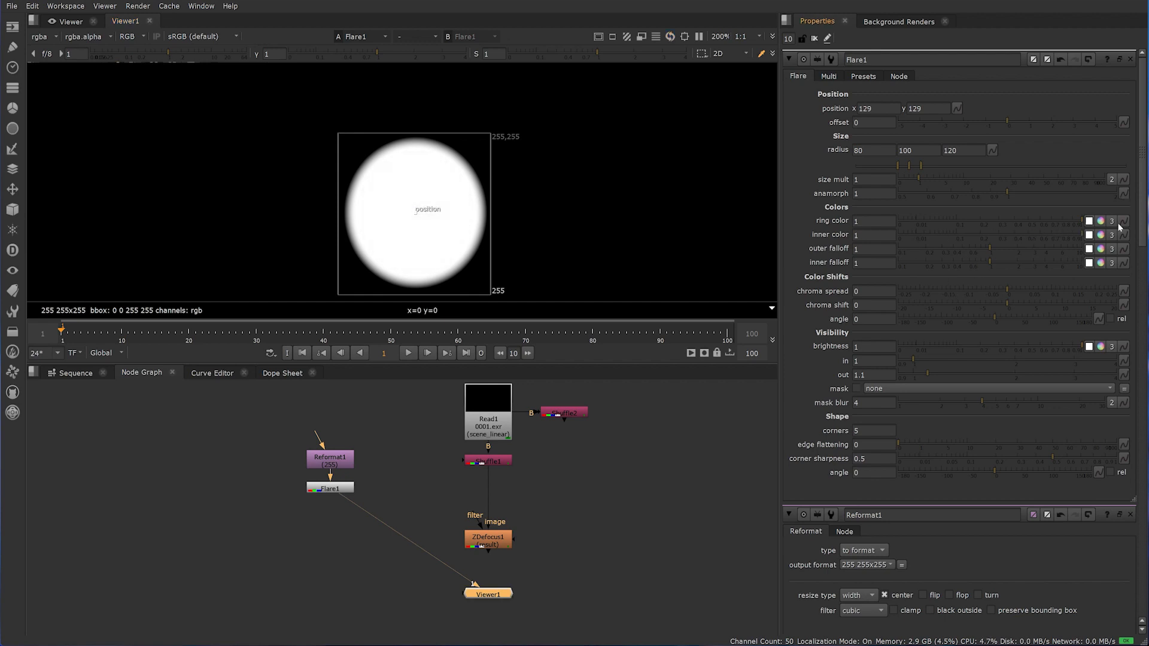
left_click(874, 458)
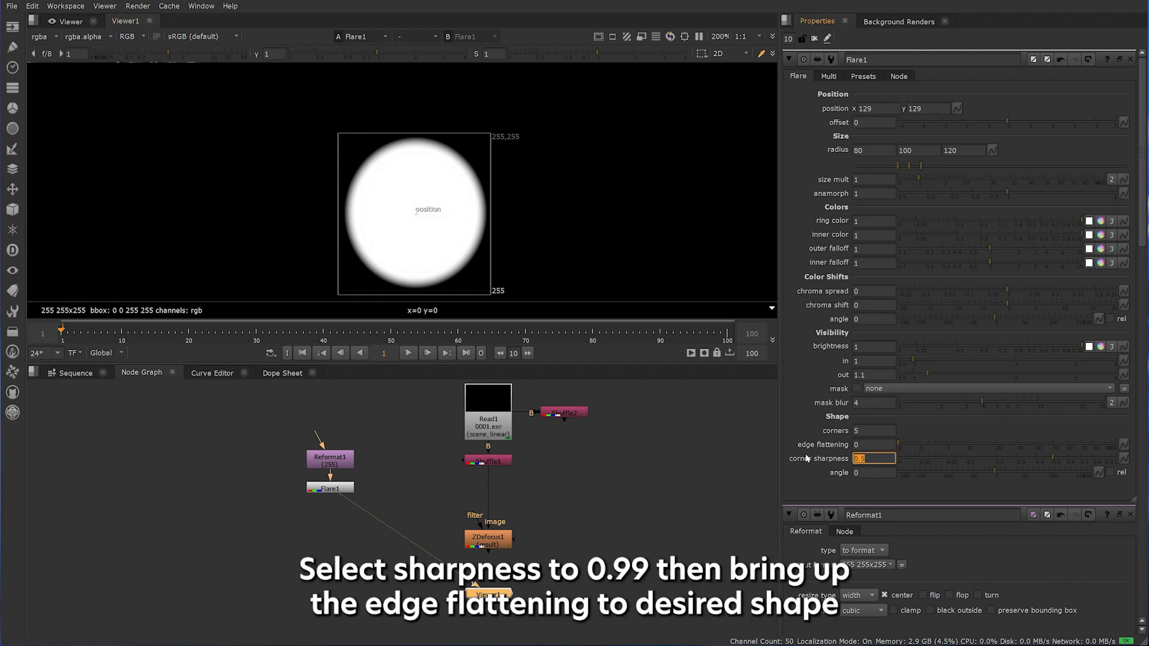
type("0.99")
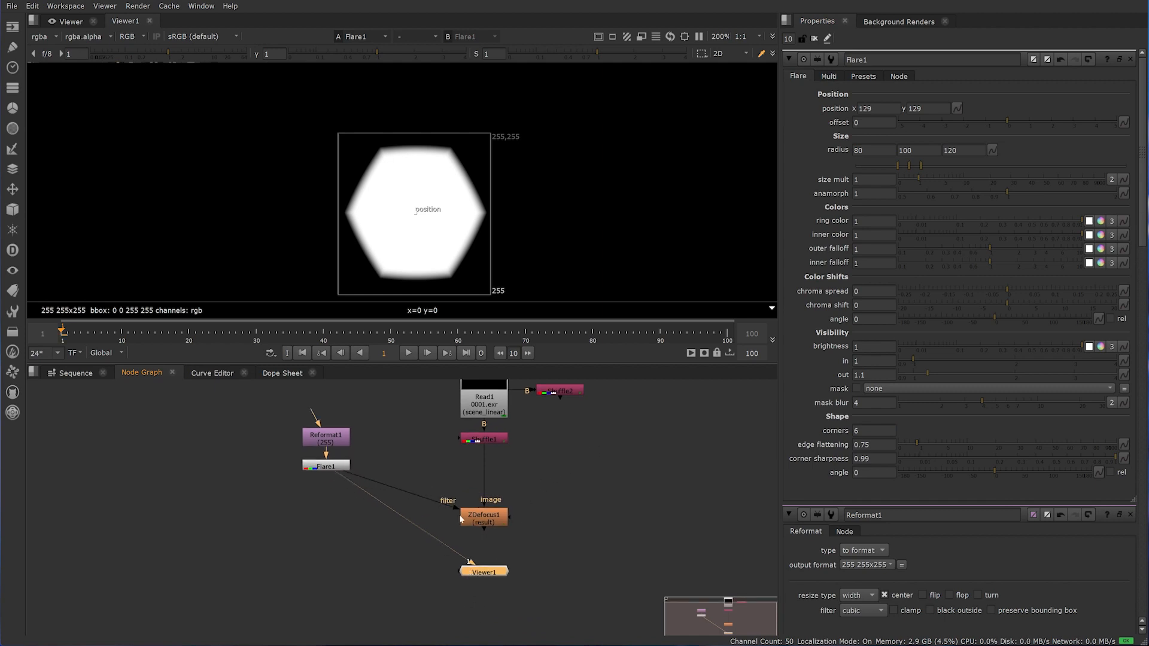
Set ZDefocus1 filter type to image with filter channel rgba.red.
left_click(483, 515)
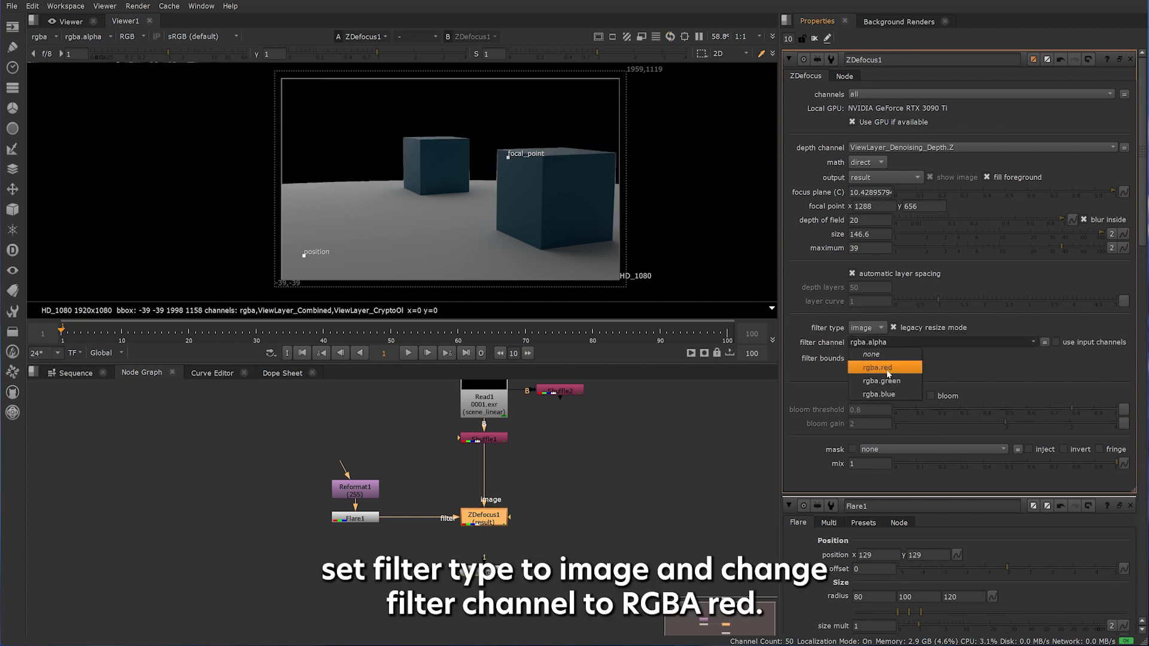
left_click(877, 367)
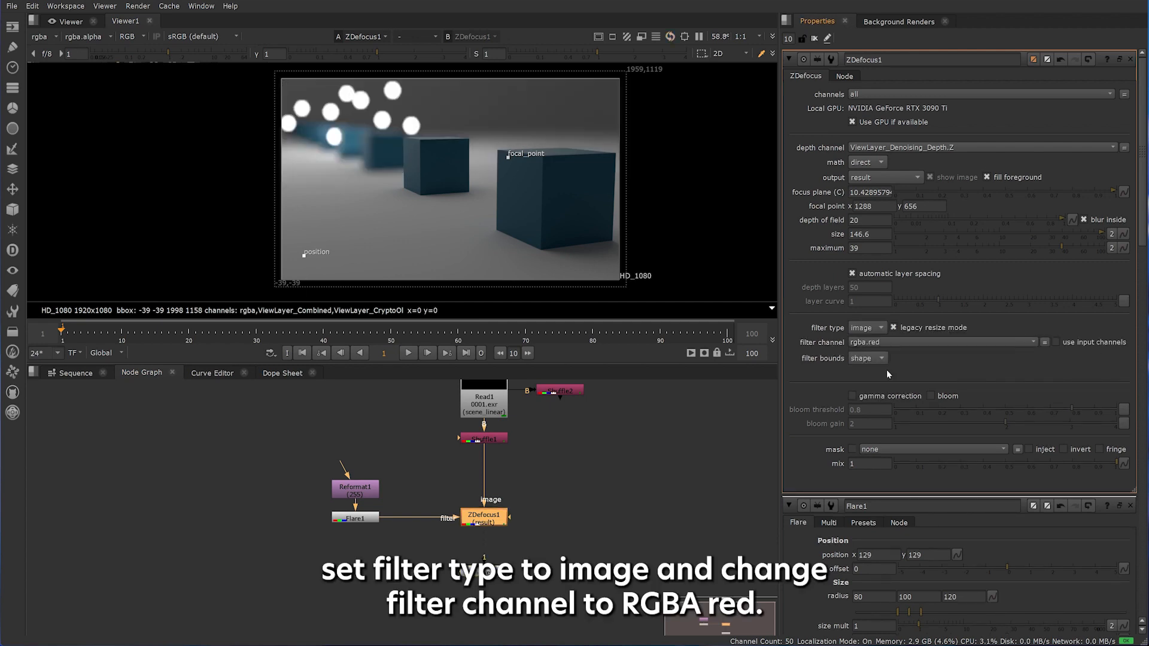
left_click(867, 327)
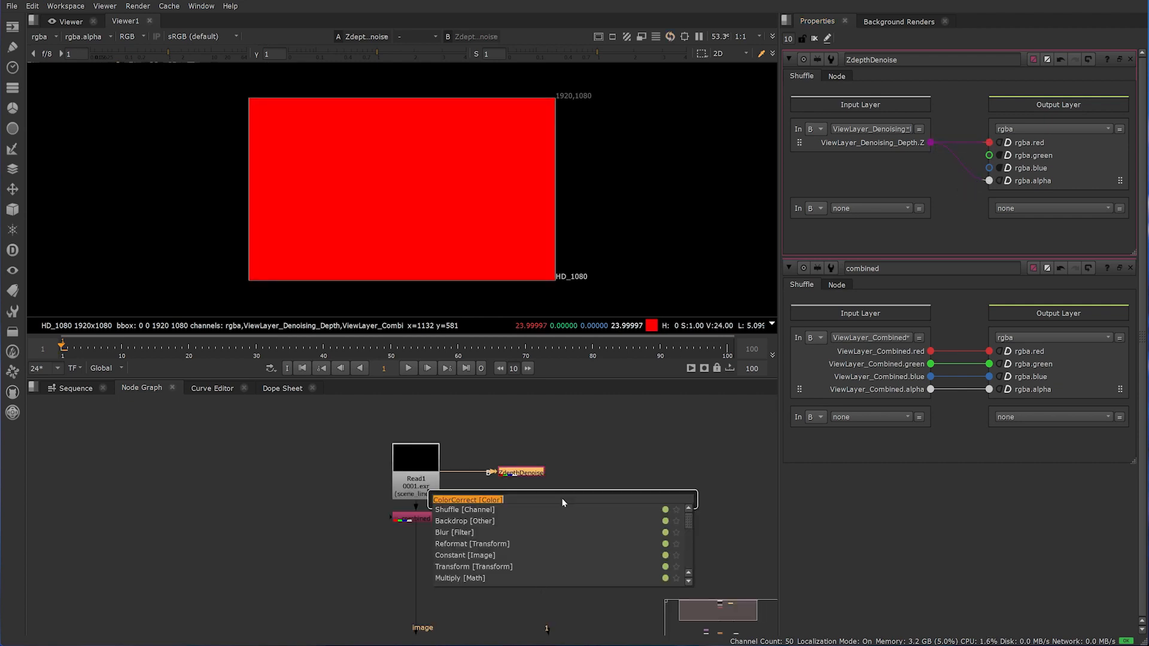
Add a ColorCorrect after the depth Shuffle with master gain 0.001 and contrast 1.42.
left_click(467, 499)
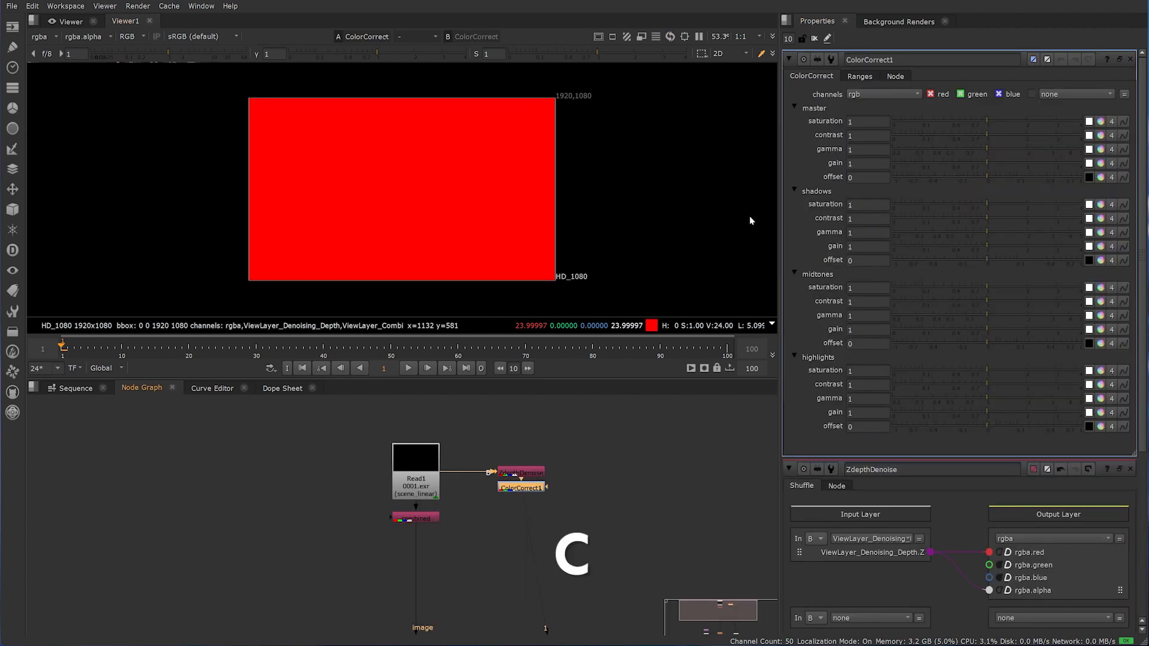
left_click(868, 163)
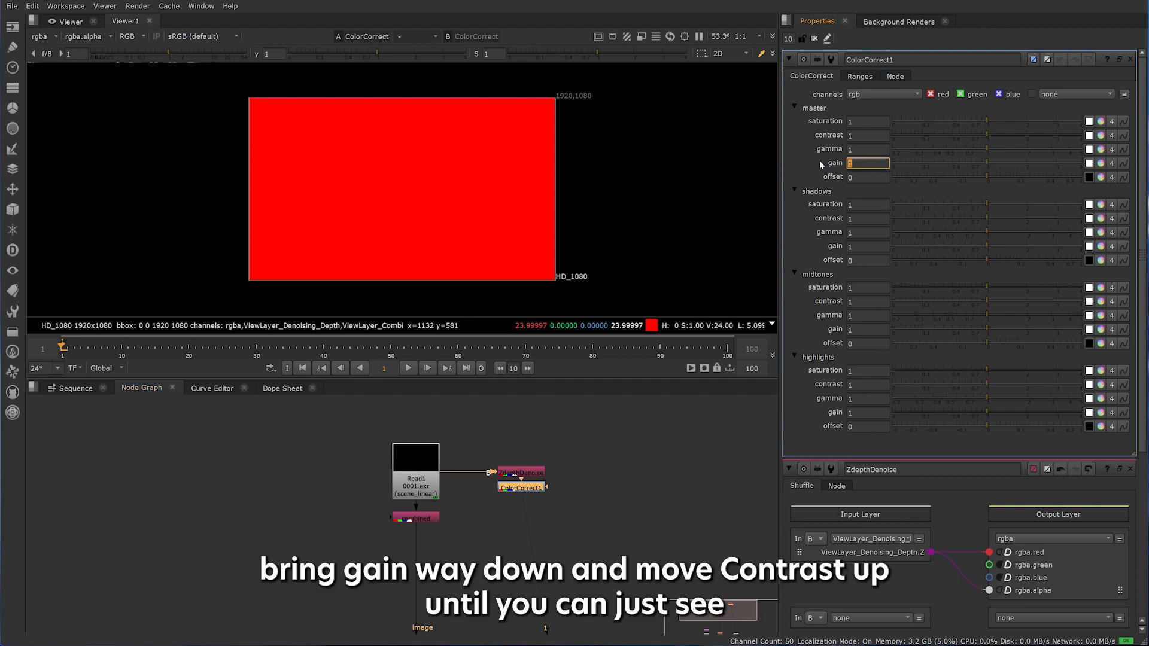
type("0.001")
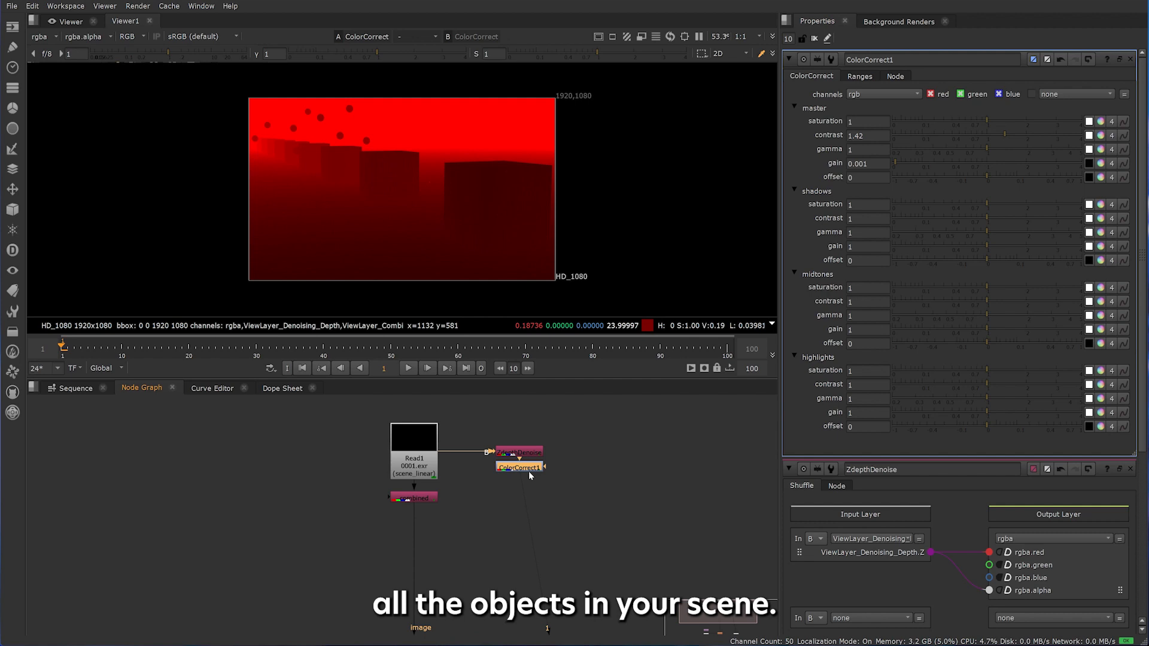
left_click(883, 94)
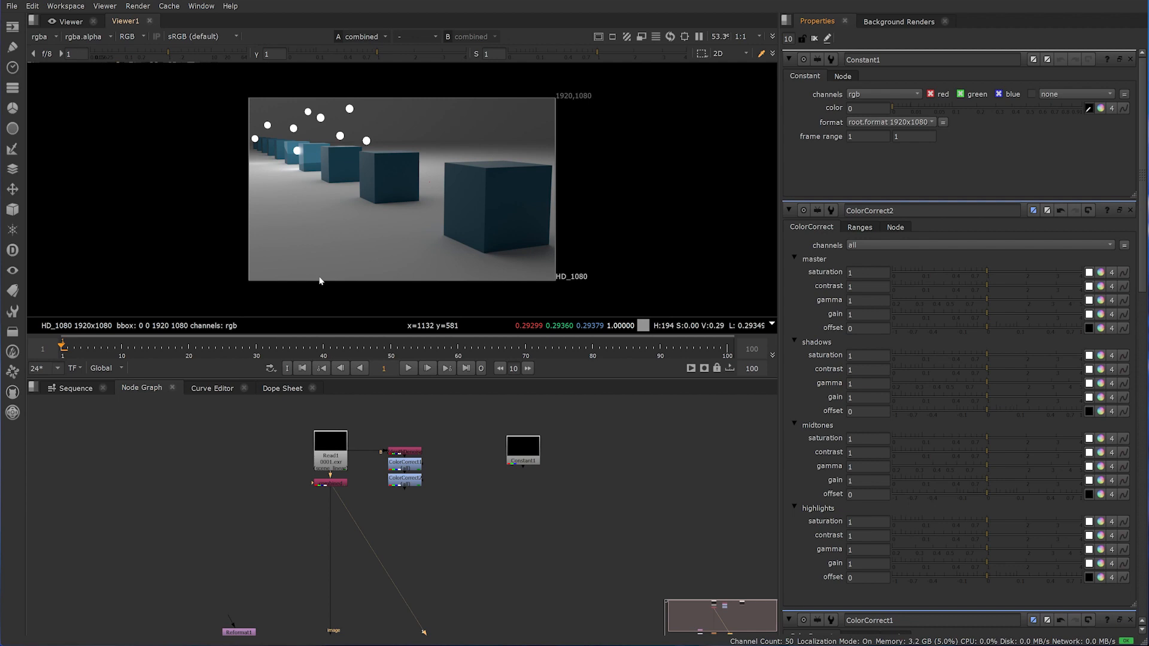
mouse_move(288, 174)
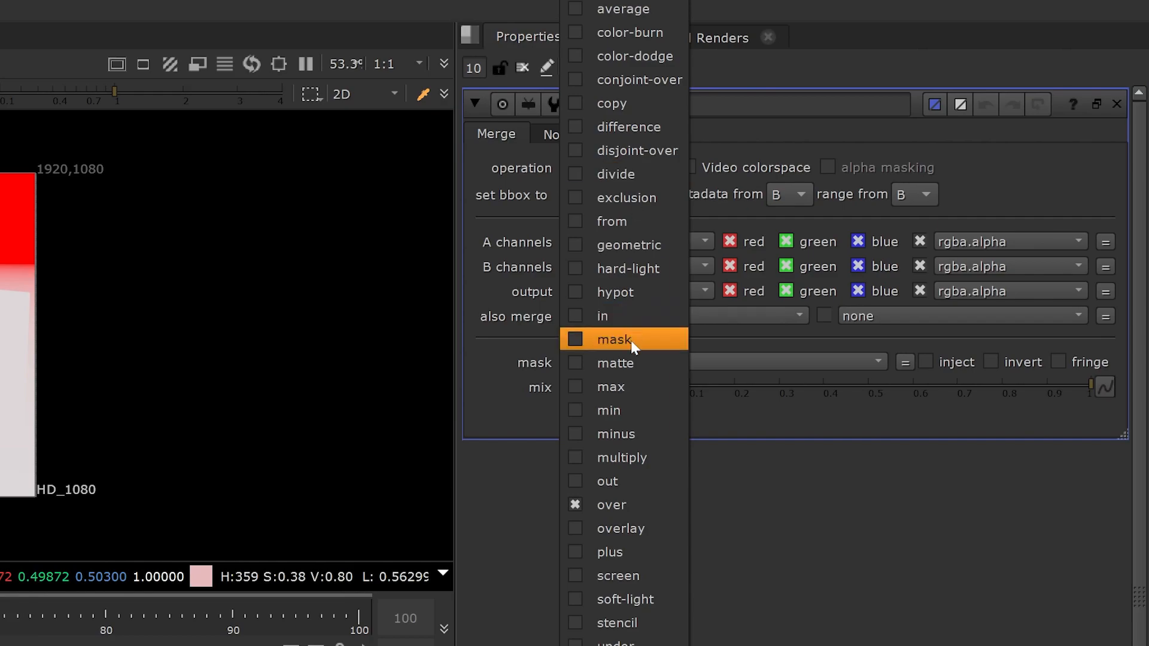
Mask the depth-based constant over the defocused render and set ColorCorrect2 contrast 2.9, gain 0.72.
left_click(614, 339)
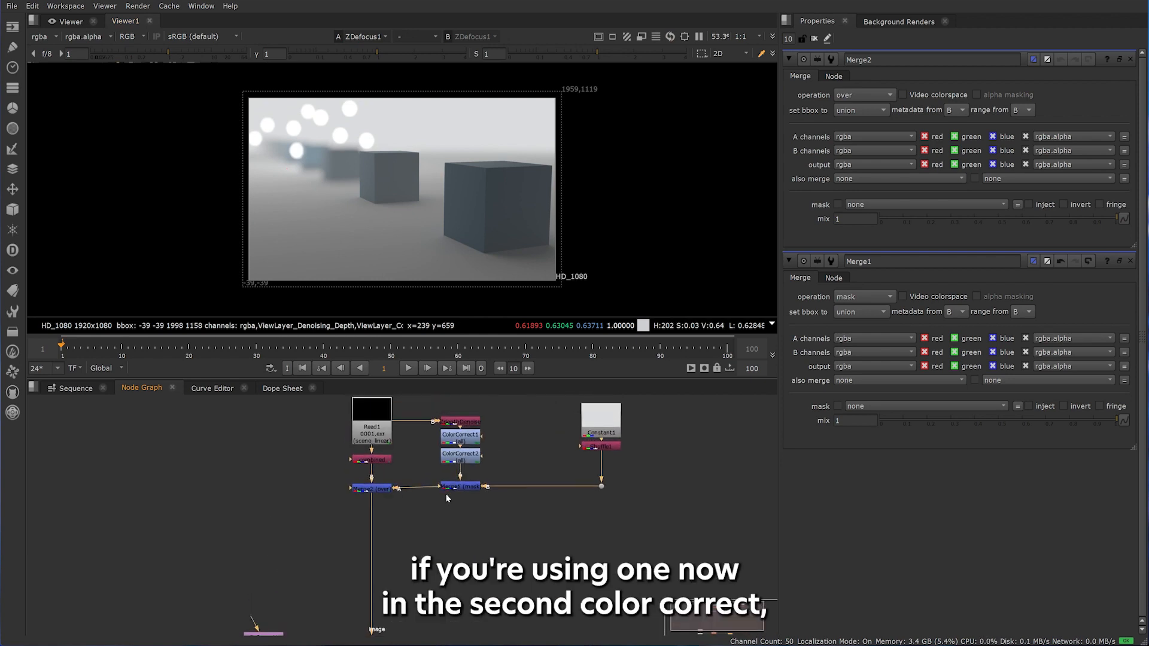
left_click(459, 454)
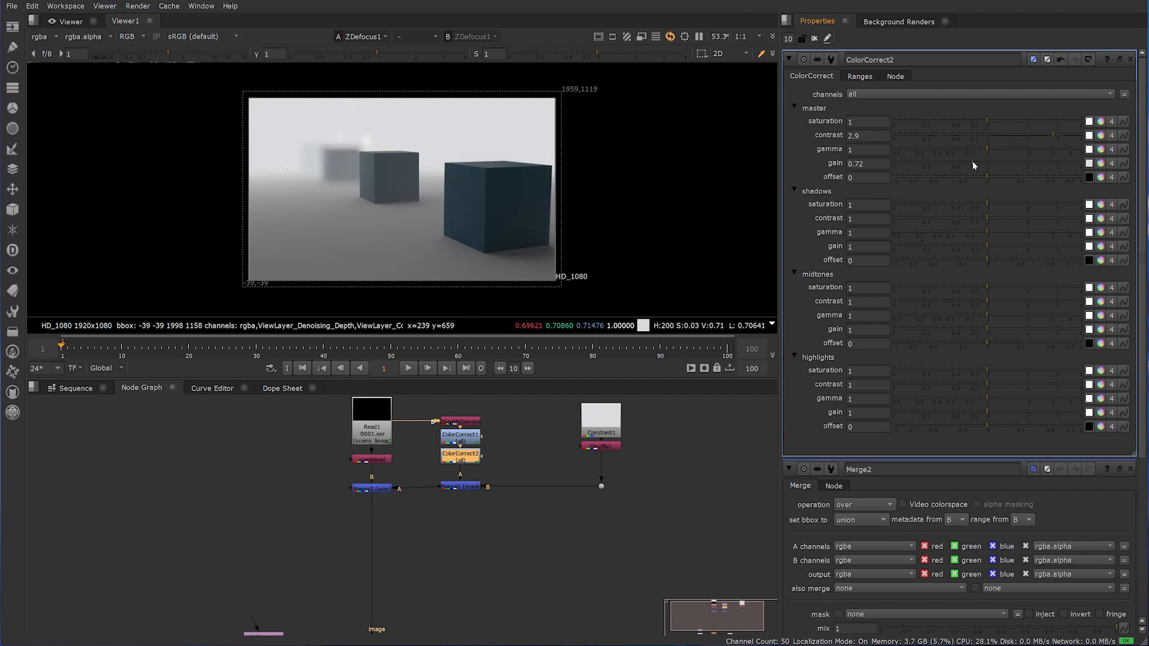
left_click(601, 428)
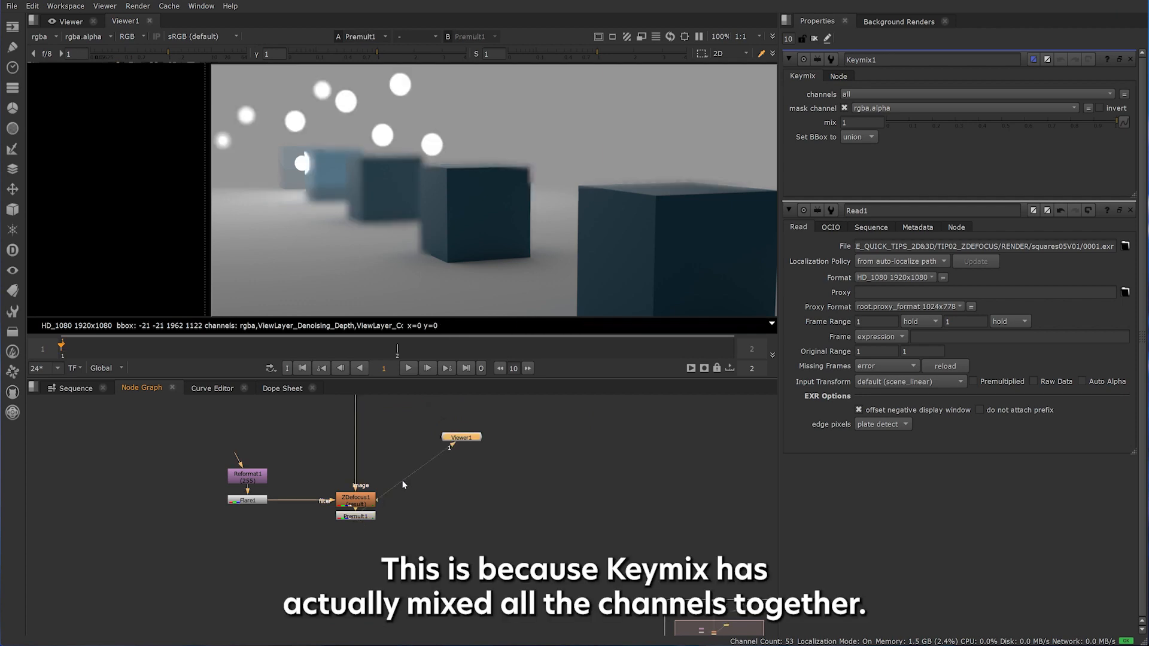
Pan the node graph to bring the fog branch into view.
left_click_drag(460, 436, 346, 545)
type("c")
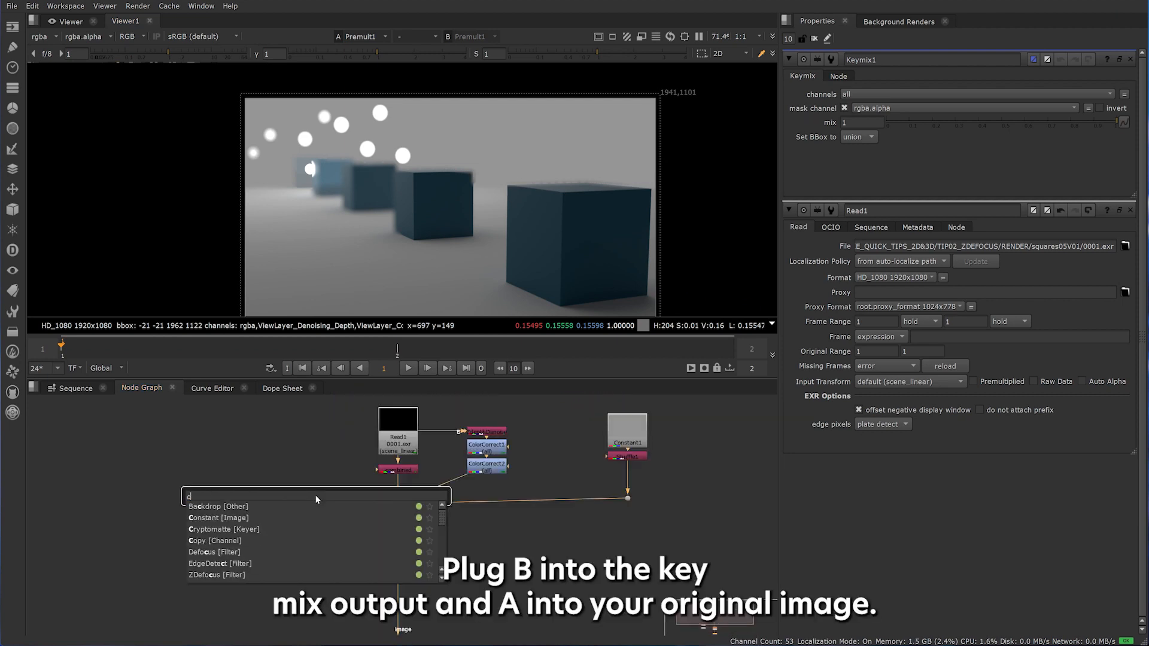
Add a Copy node below Keymix1 and connect its A input to the original Read.
left_click(214, 540)
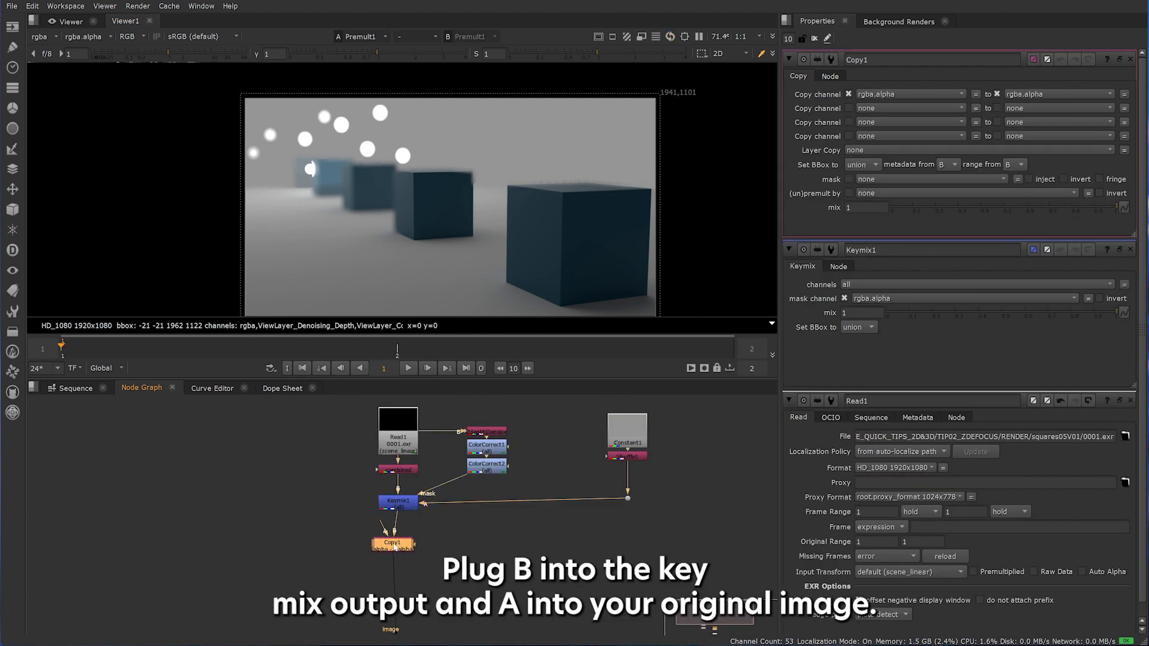
left_click(908, 94)
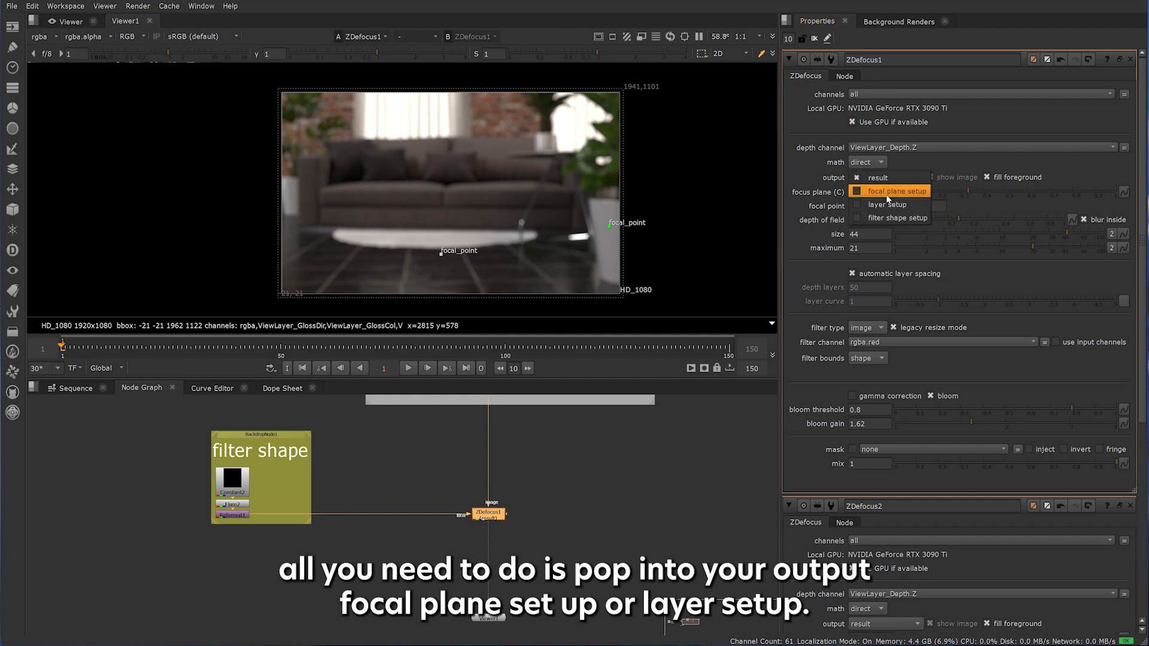
mouse_move(878, 199)
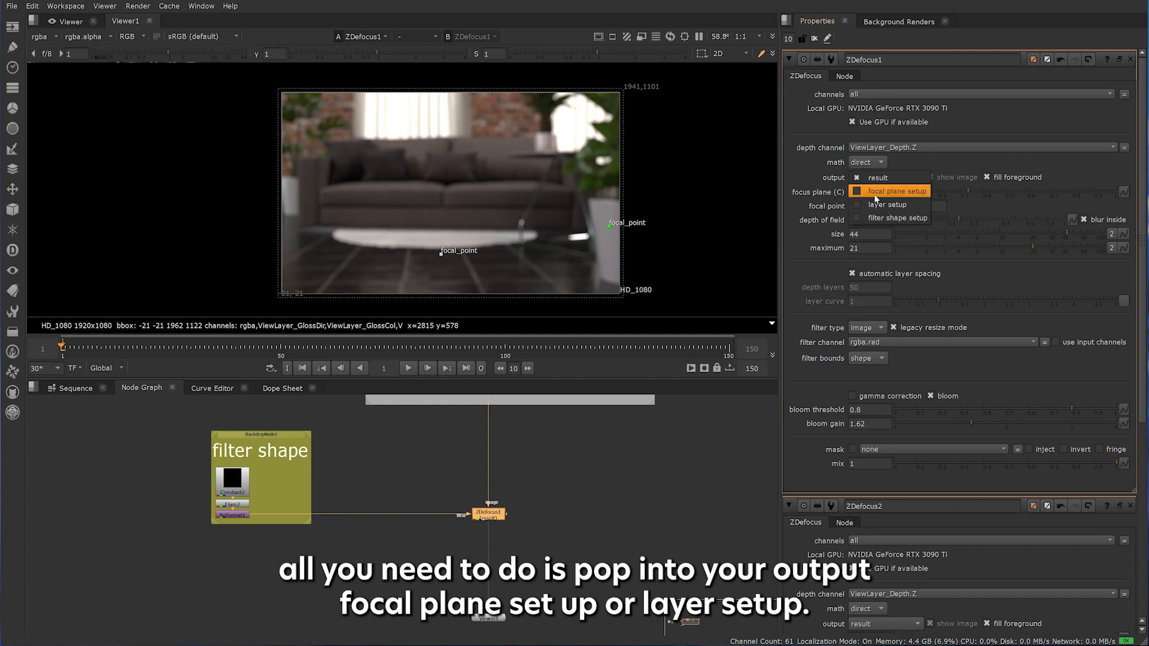
Switch ZDefocus to focal plane setup and keyframe the focus plane at two frames.
left_click(895, 191)
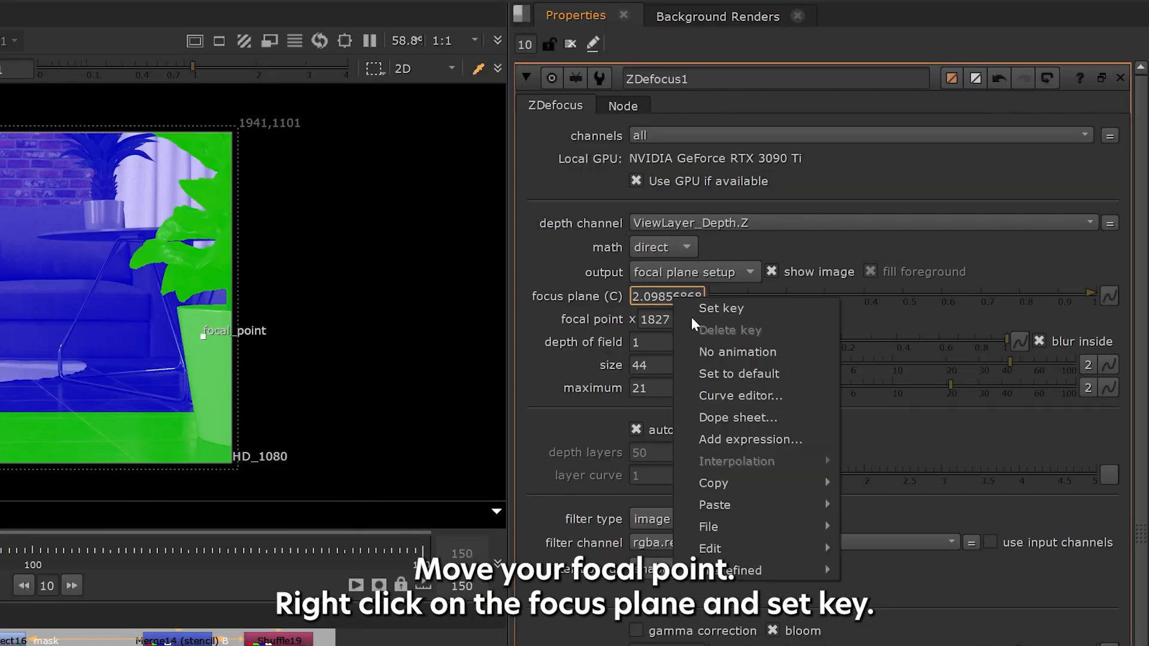
left_click(721, 308)
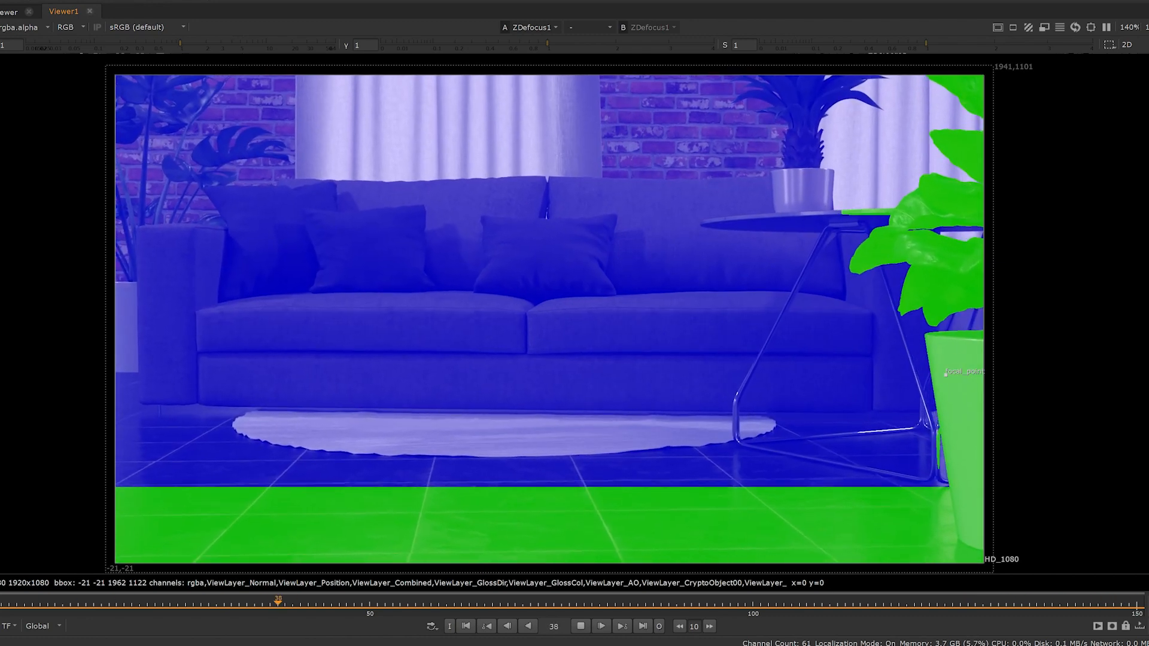
left_click(737, 600)
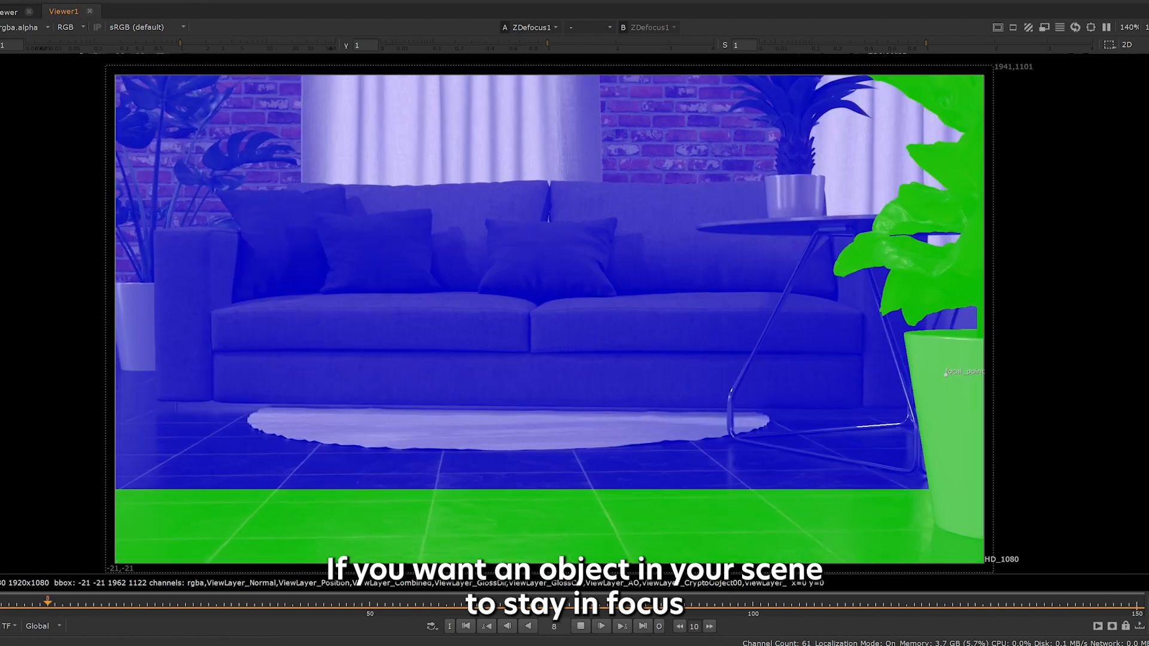
left_click(599, 626)
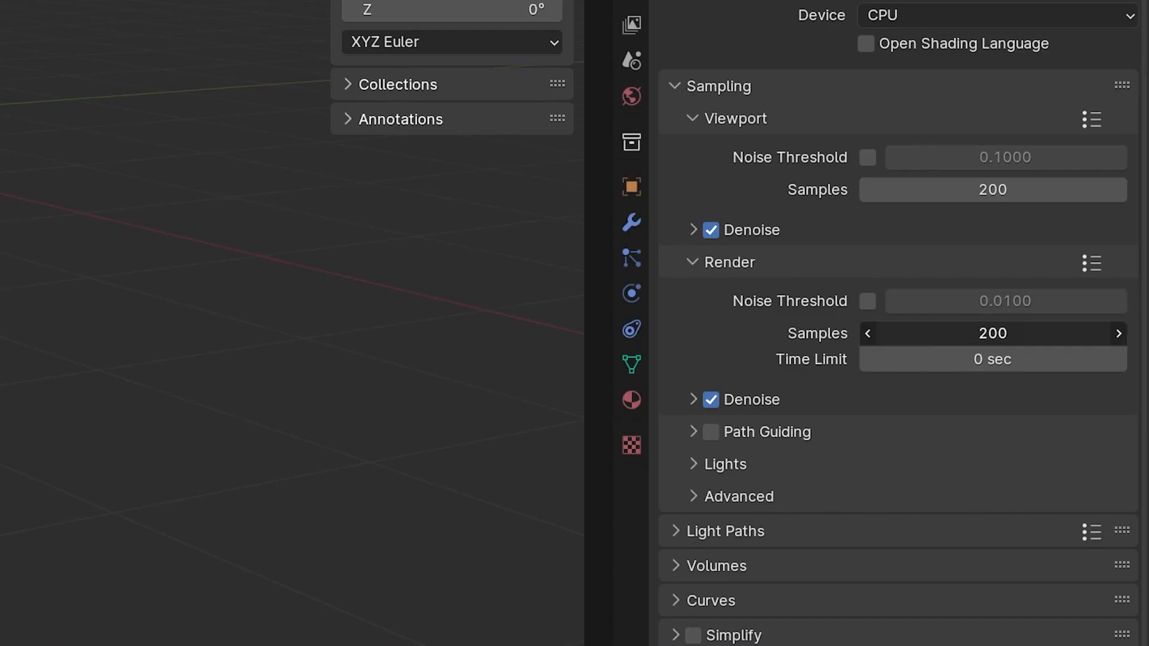
Enter 10000 as the Blender render sample count.
type("10000")
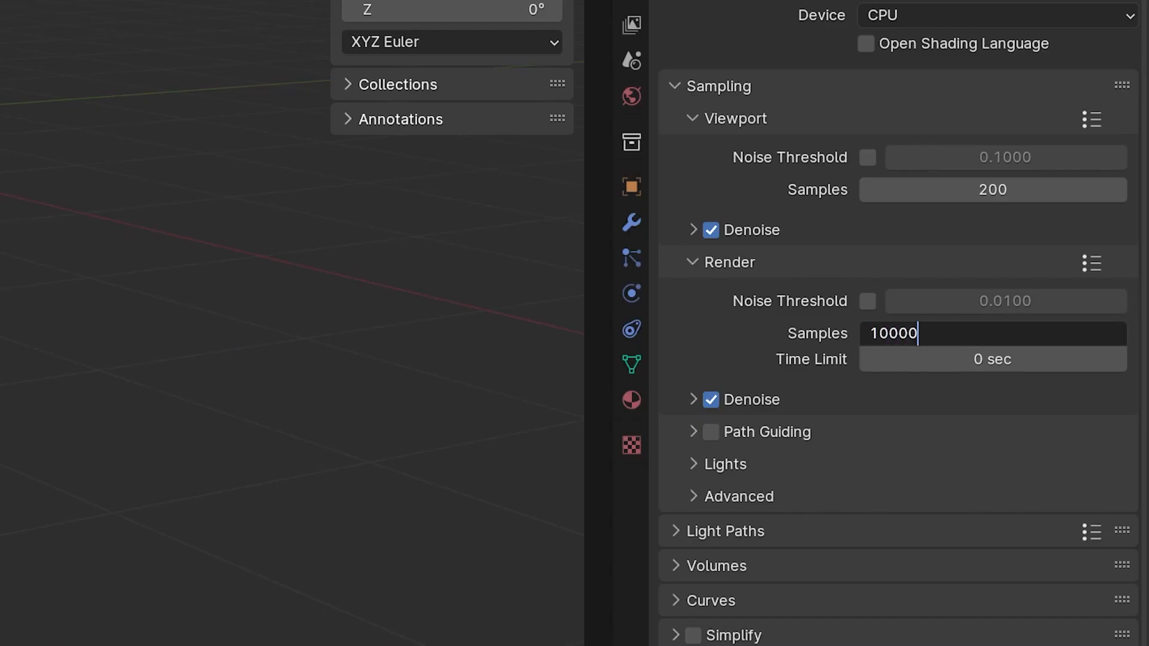